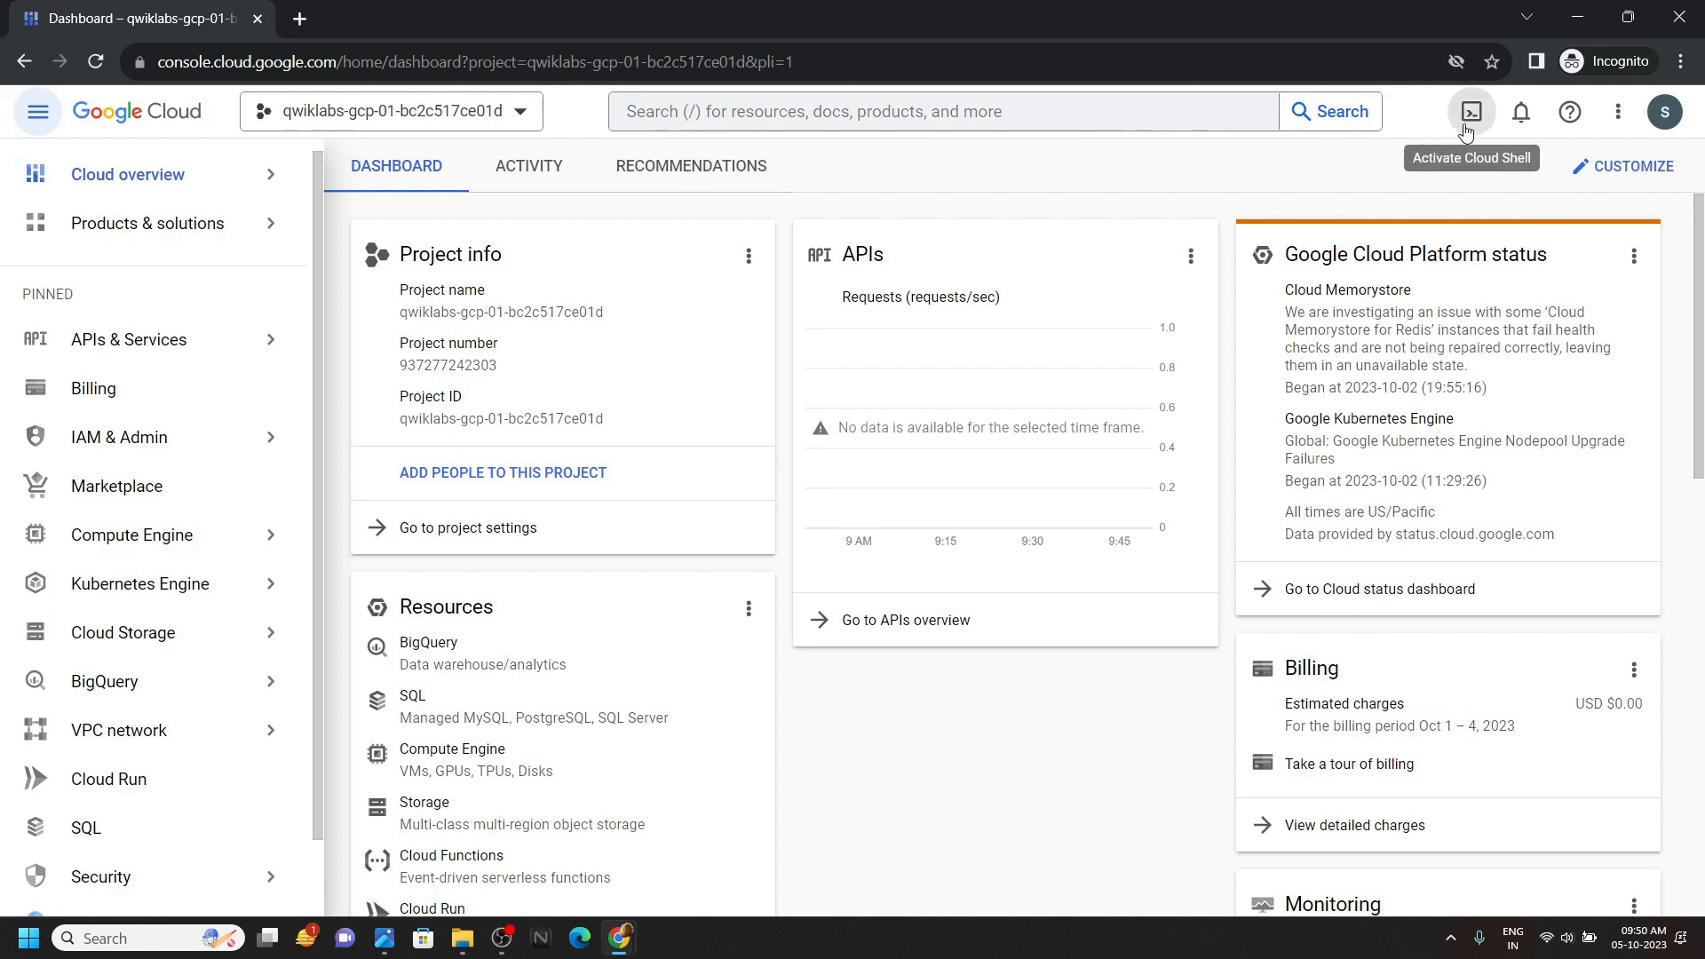
Start a Cloud Shell terminal session from the console toolbar.
click(1471, 110)
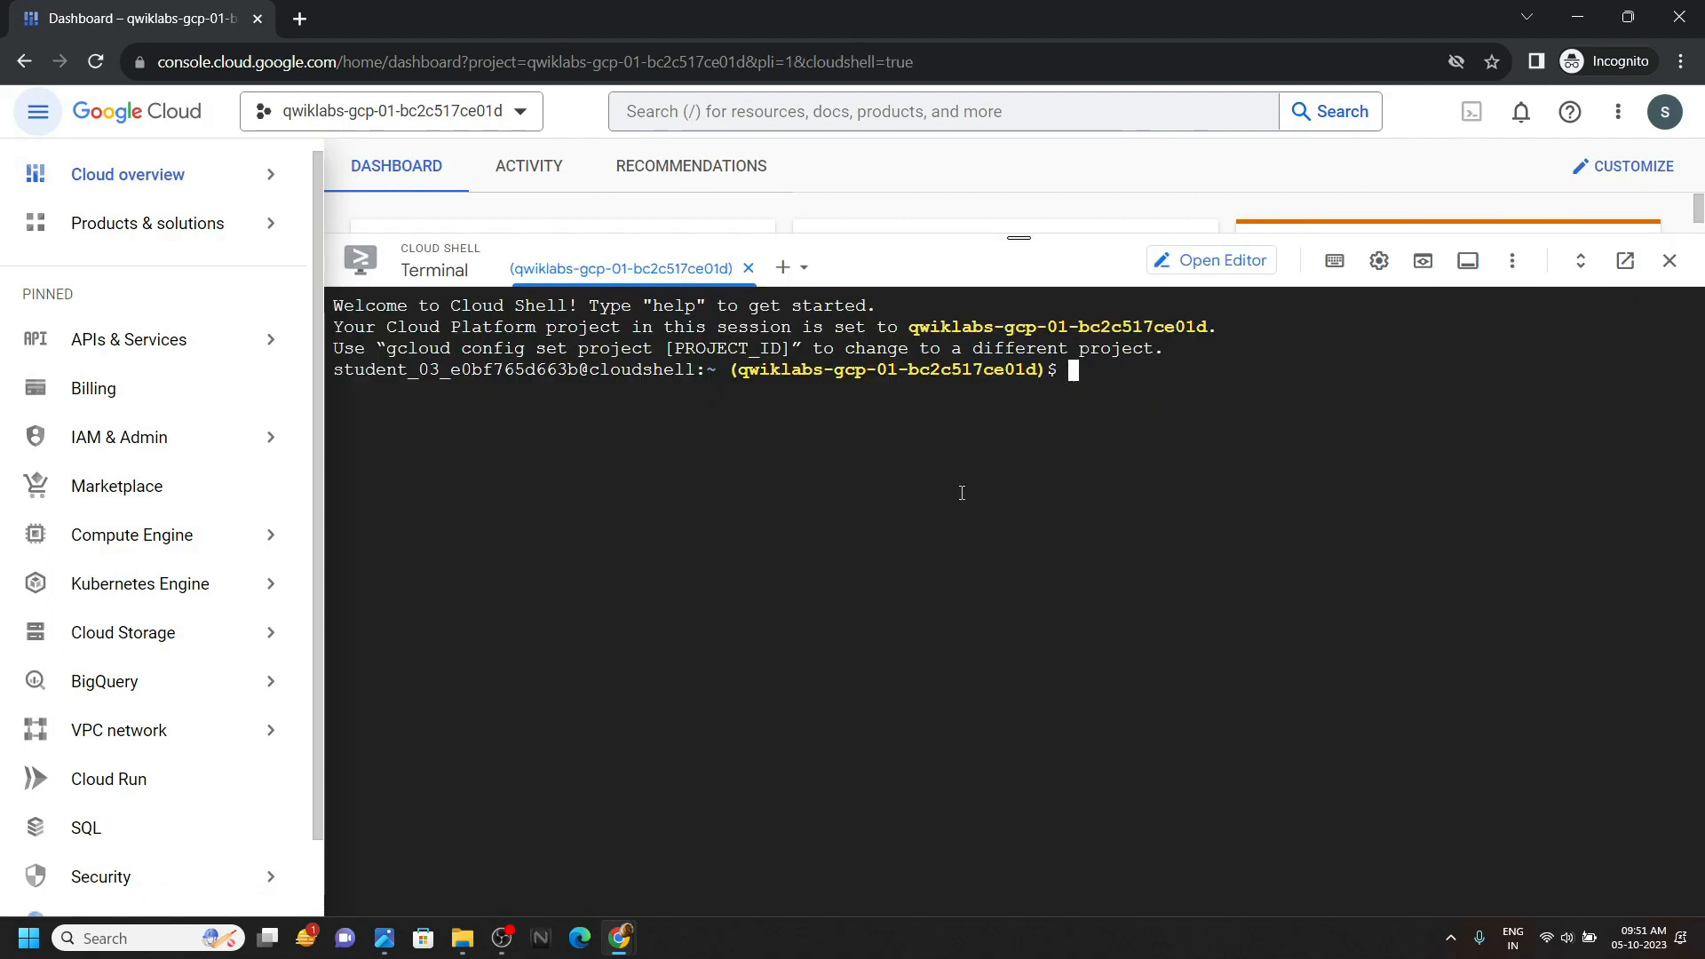
Create bucket gs://qwiklabs-gcp-01-bc2c517ce01d with gsutil mb, copying the project ID from the project picker.
text(gsutil mb)
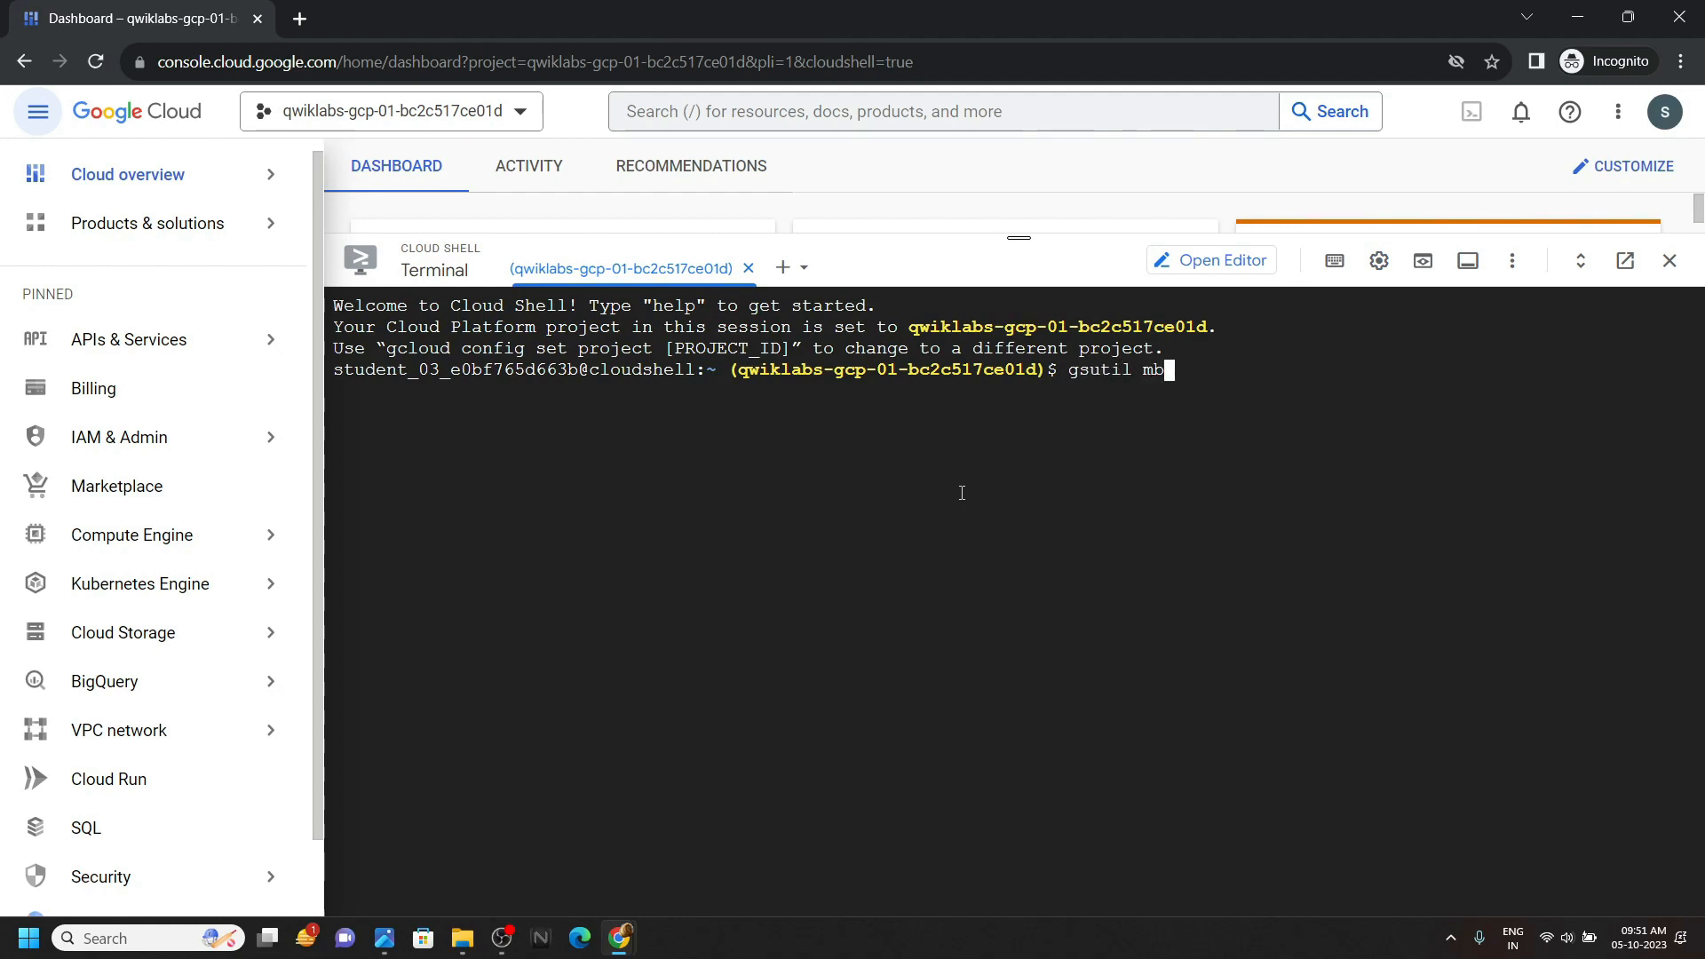
text(gs)
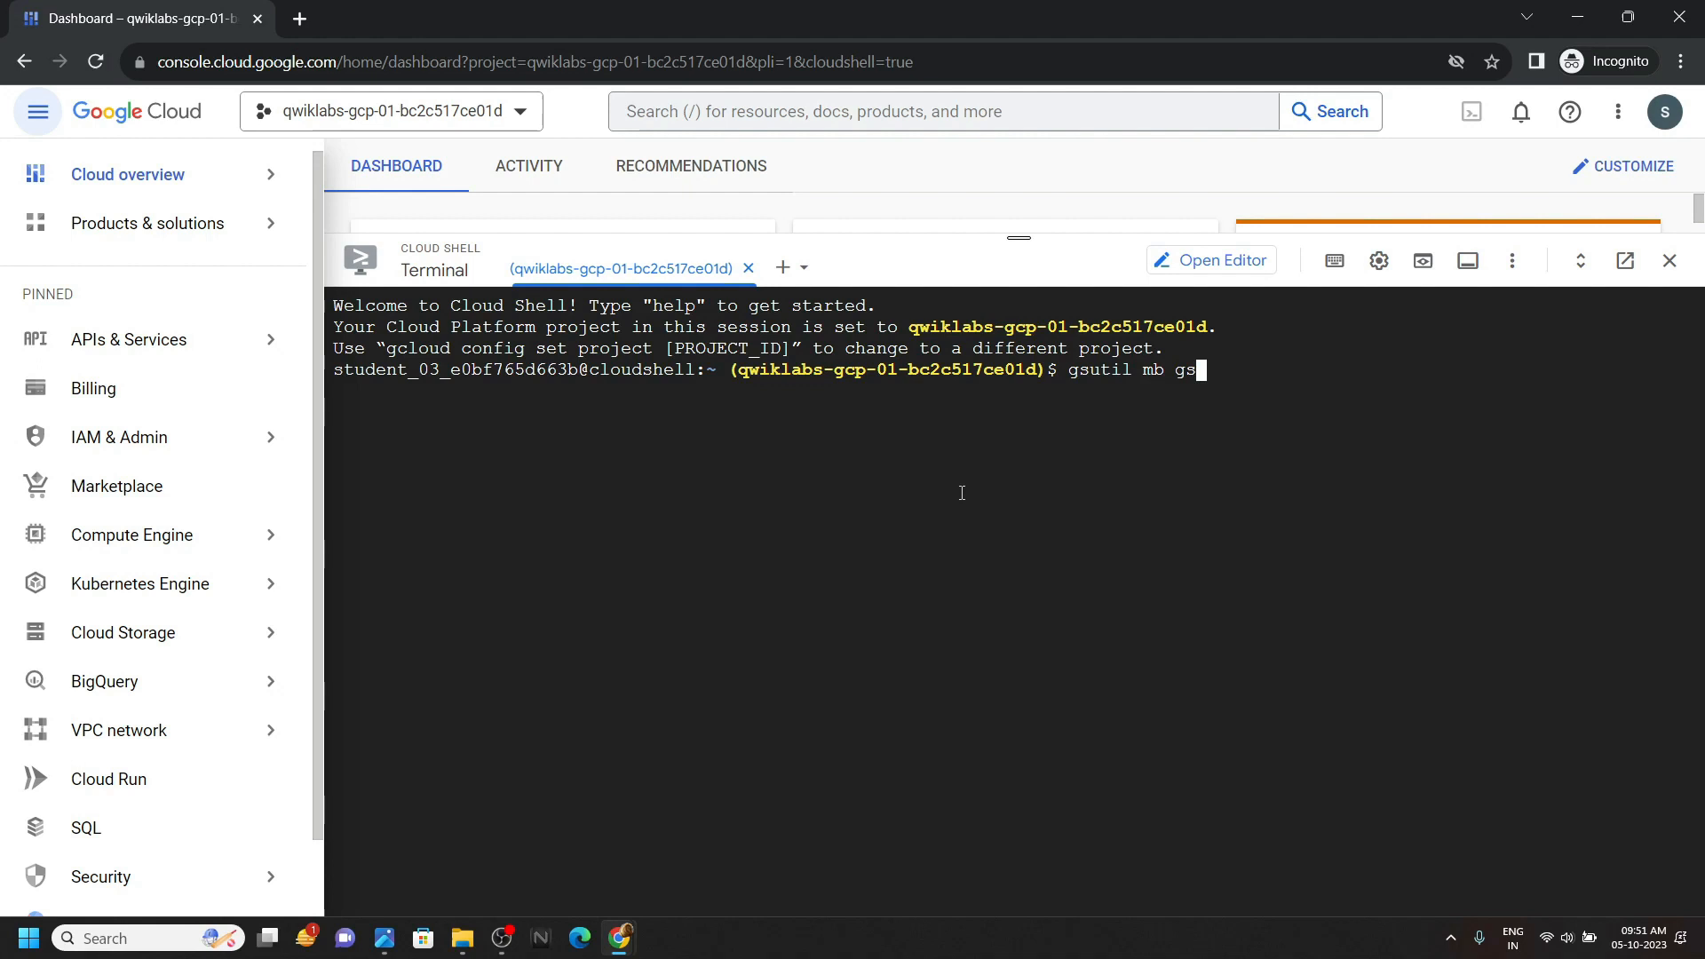
text(:)
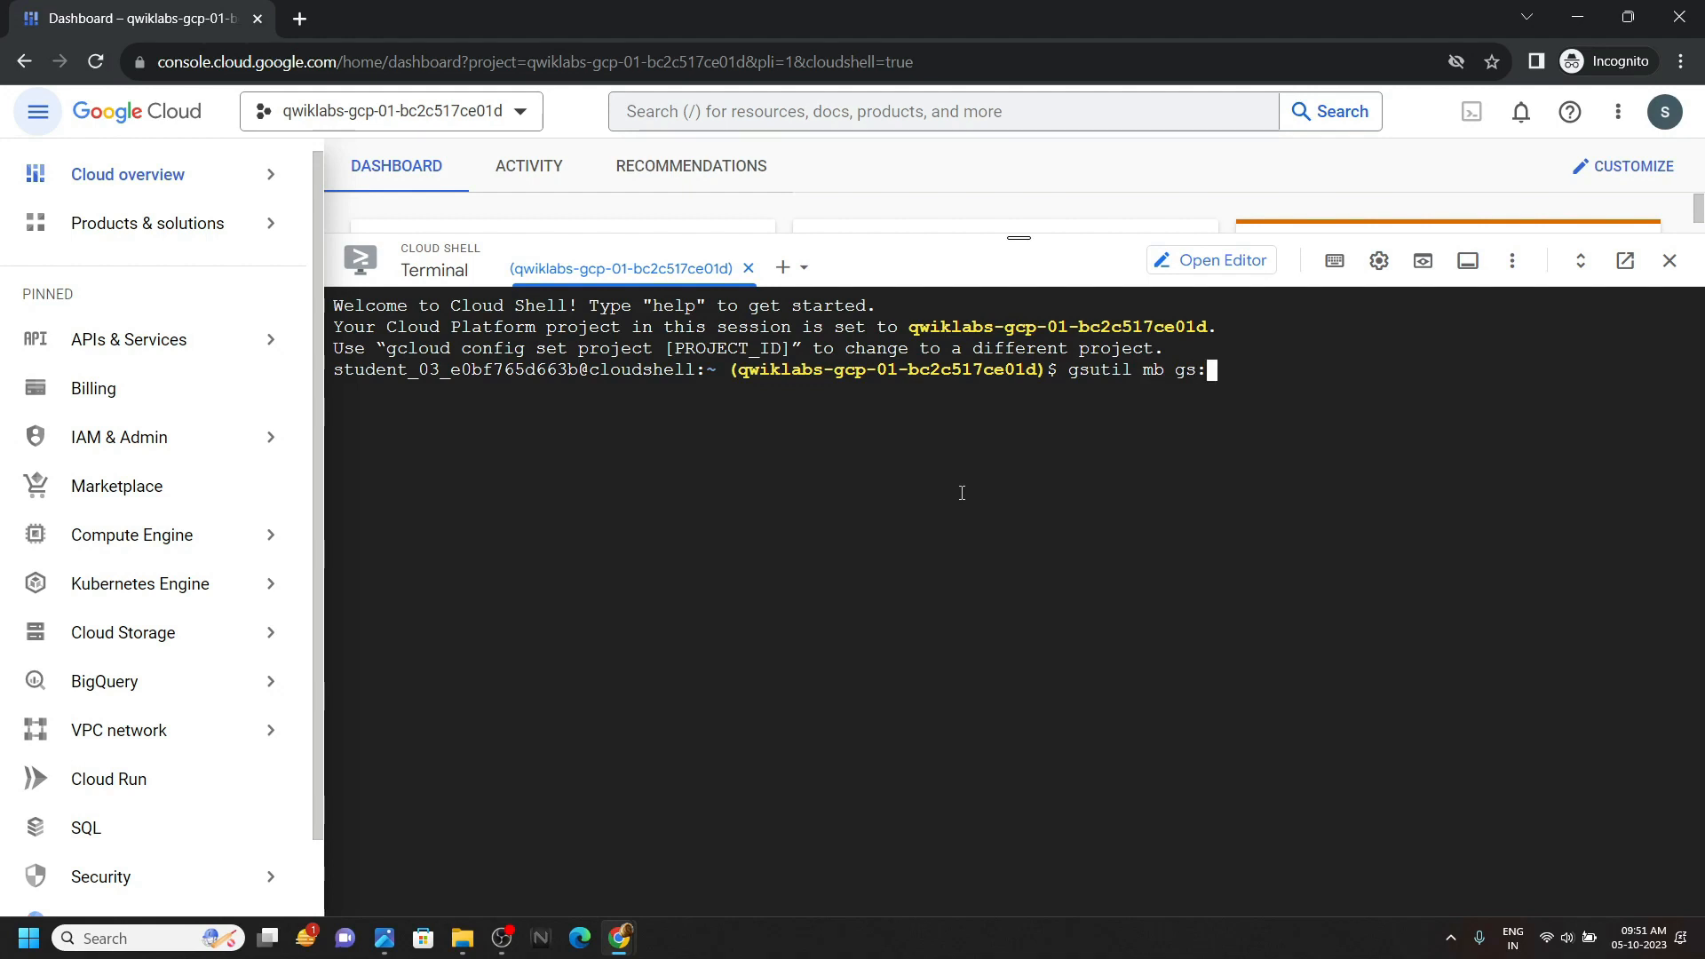
text(//)
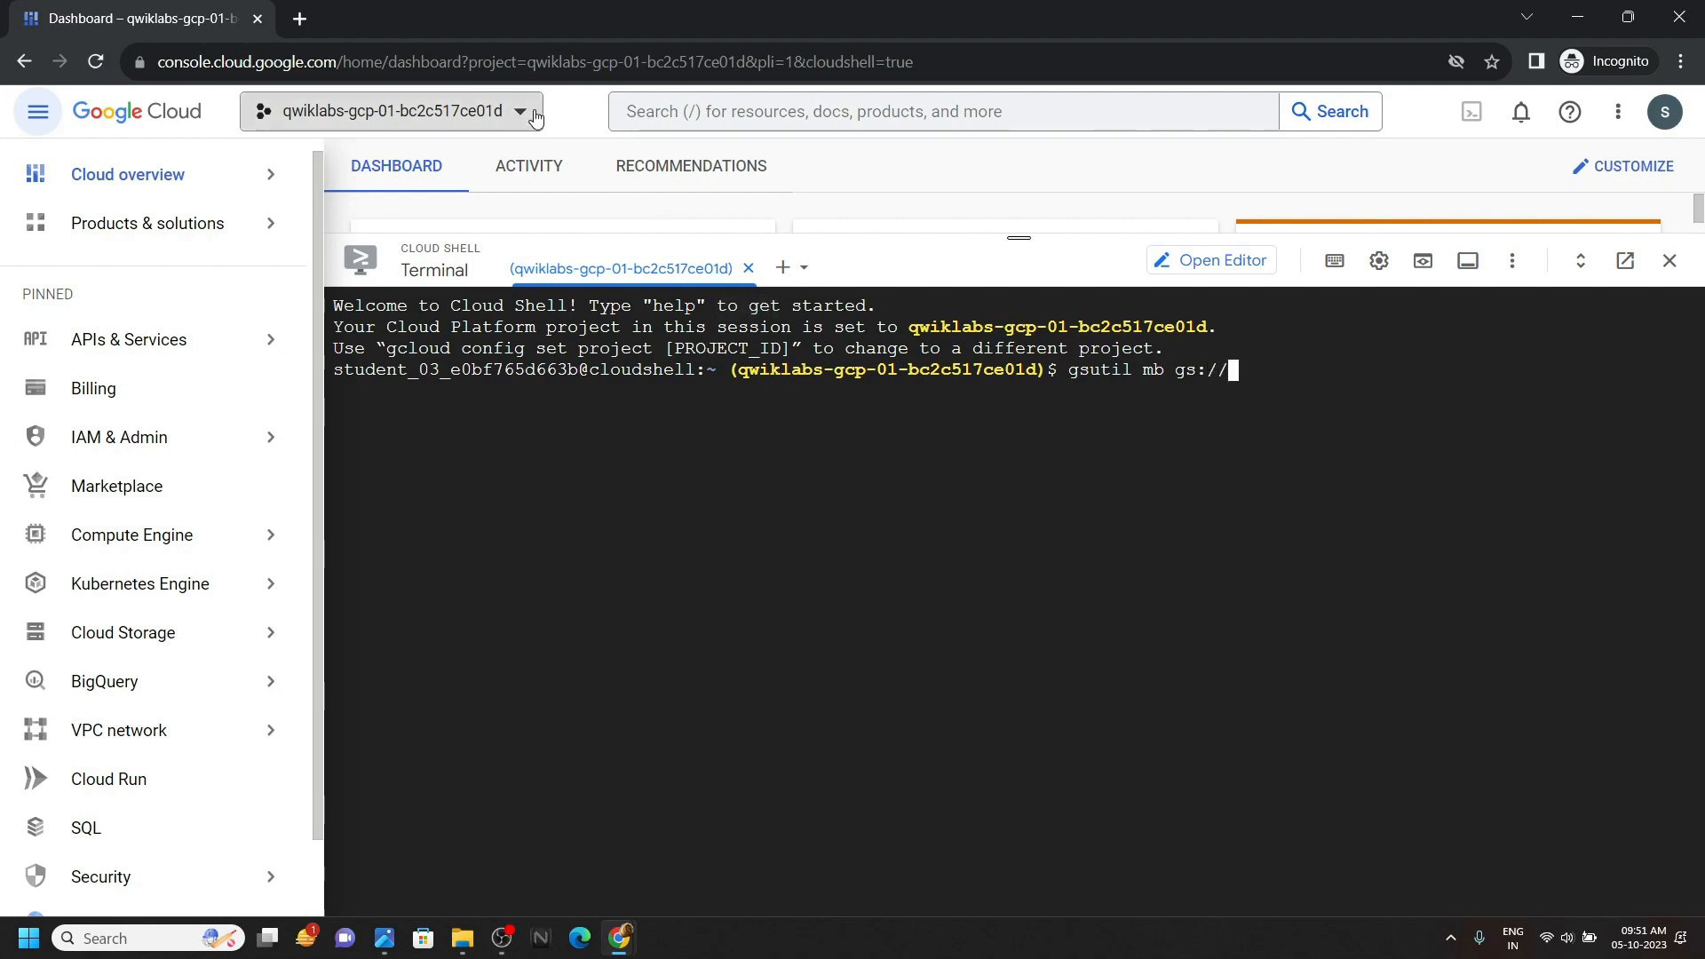
click(391, 110)
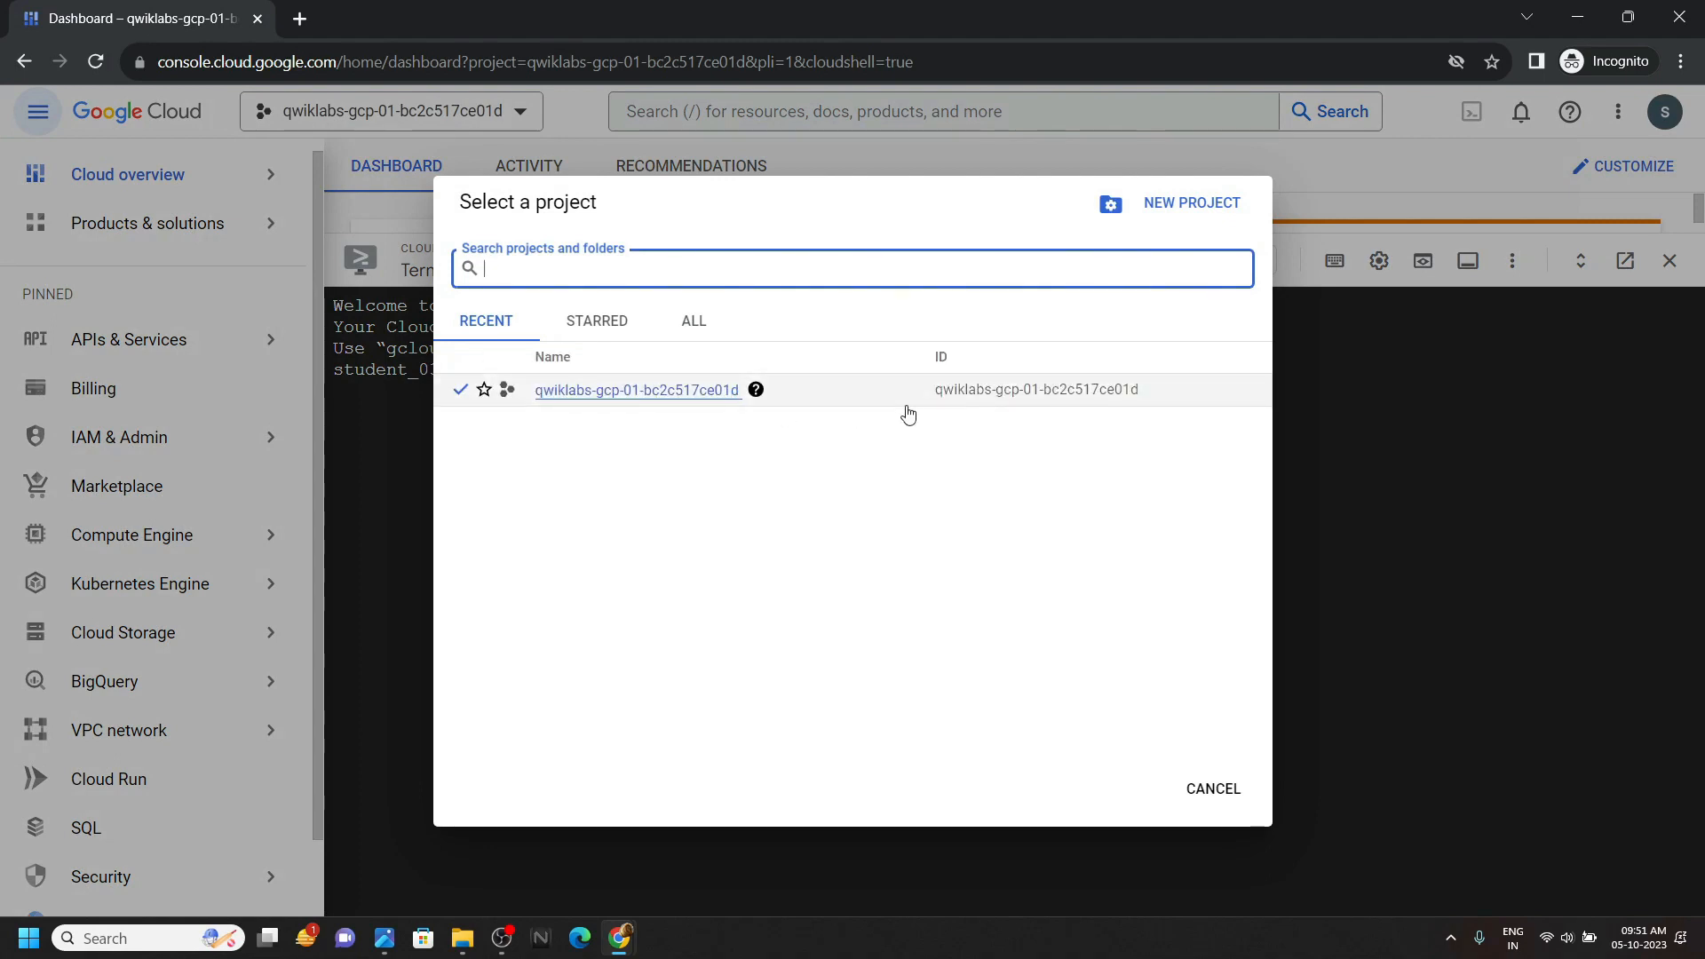
double_click(1034, 389)
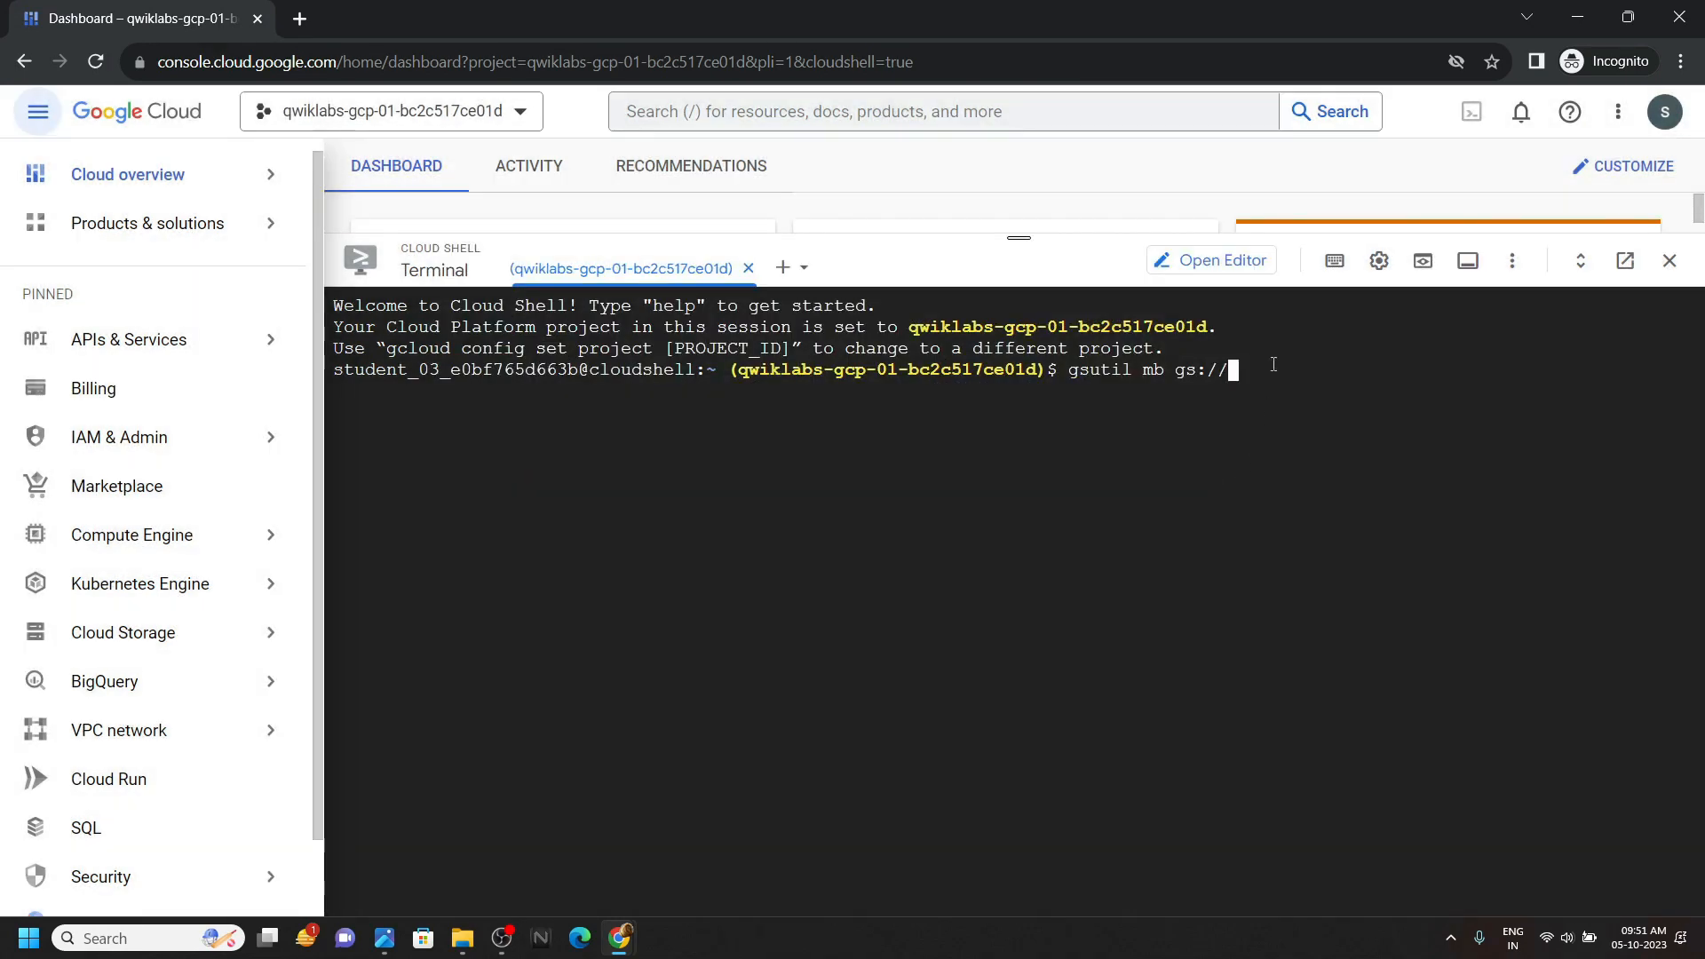
text(qwiklabs-gcp-01-bc2c517ce01d)
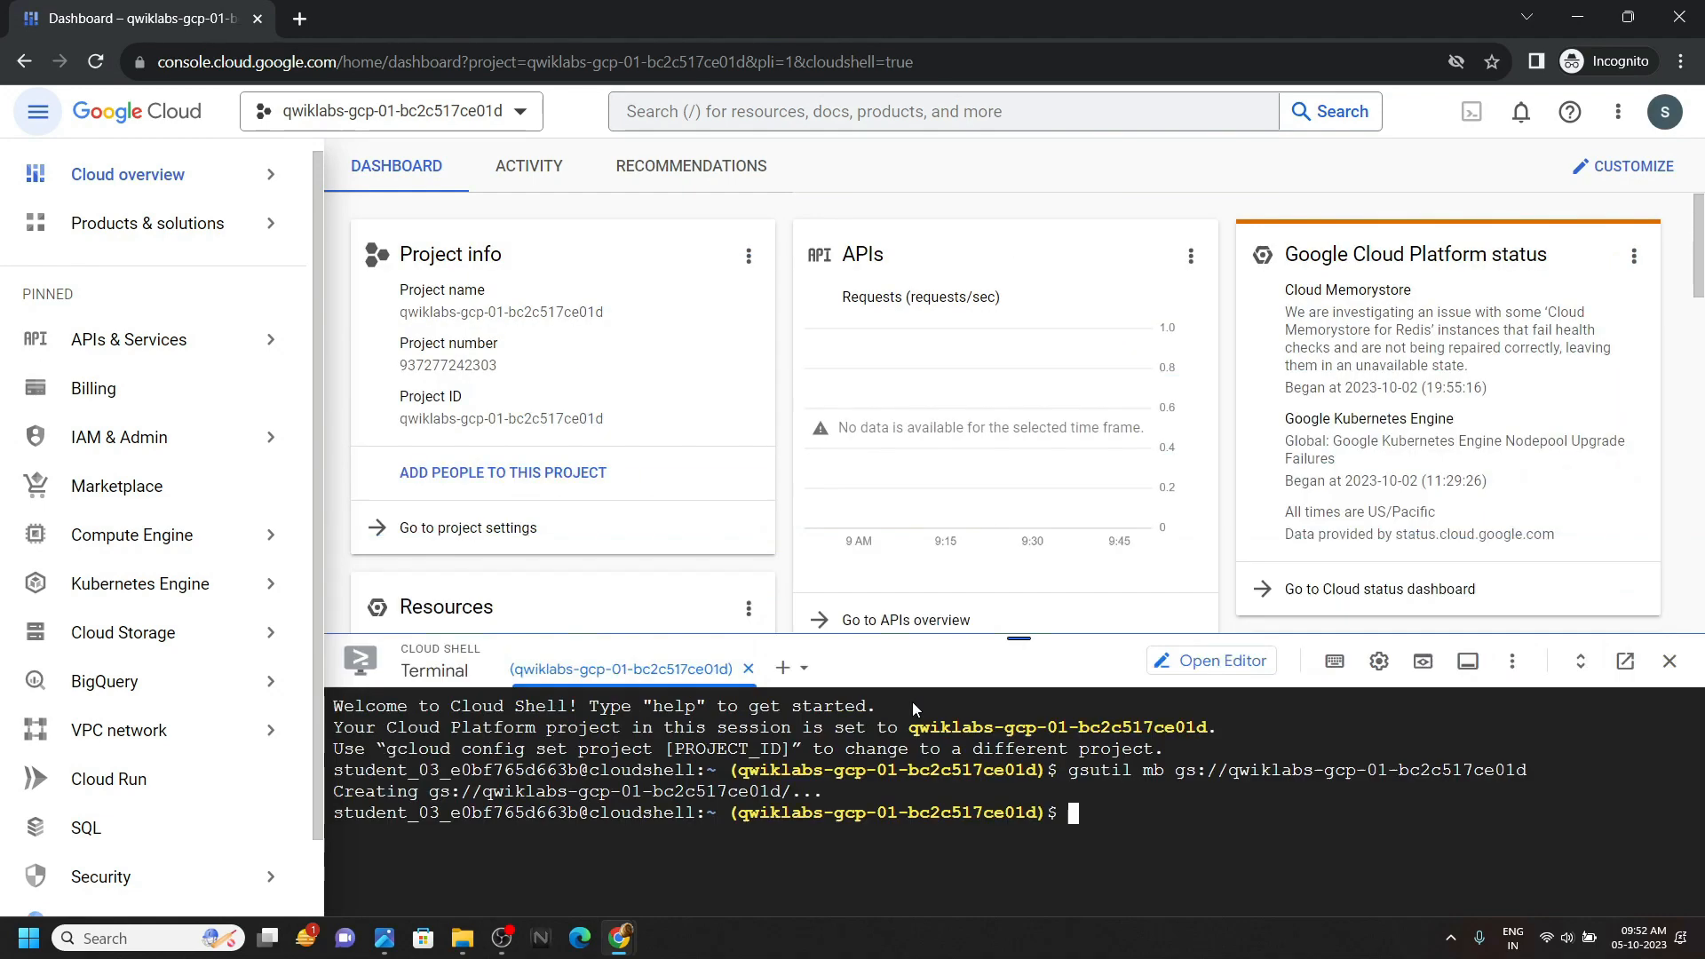
click(936, 110)
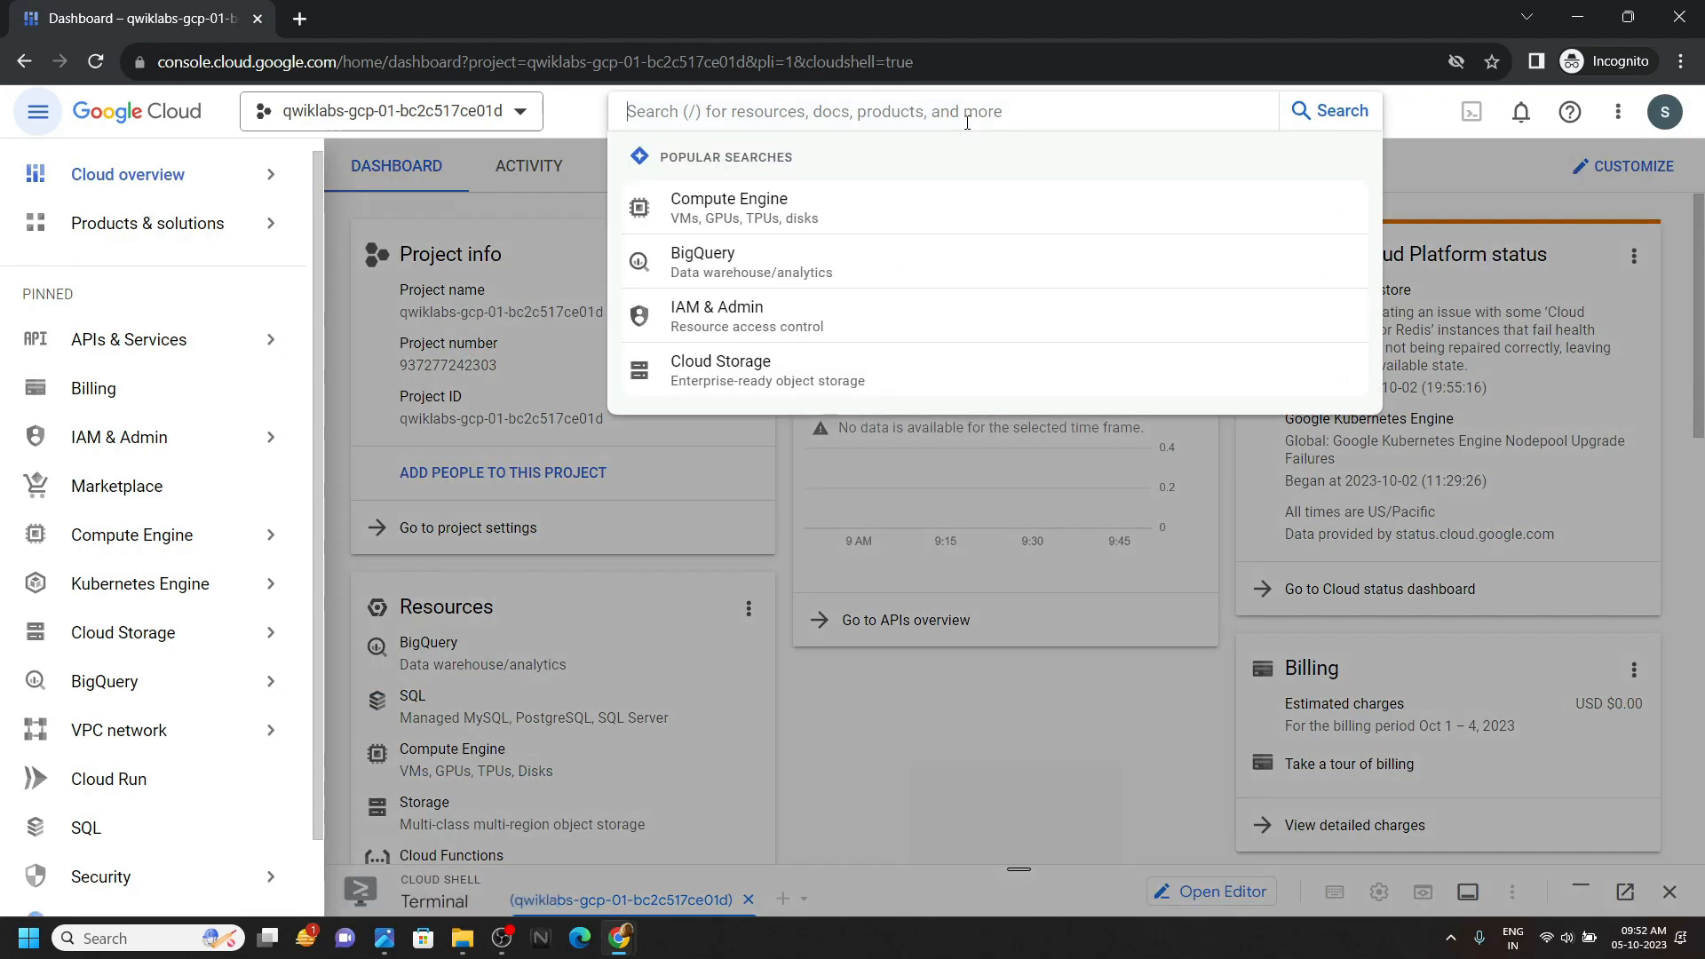
Search the console for 'dataprep' and launch the Dataprep service.
text(dataprep)
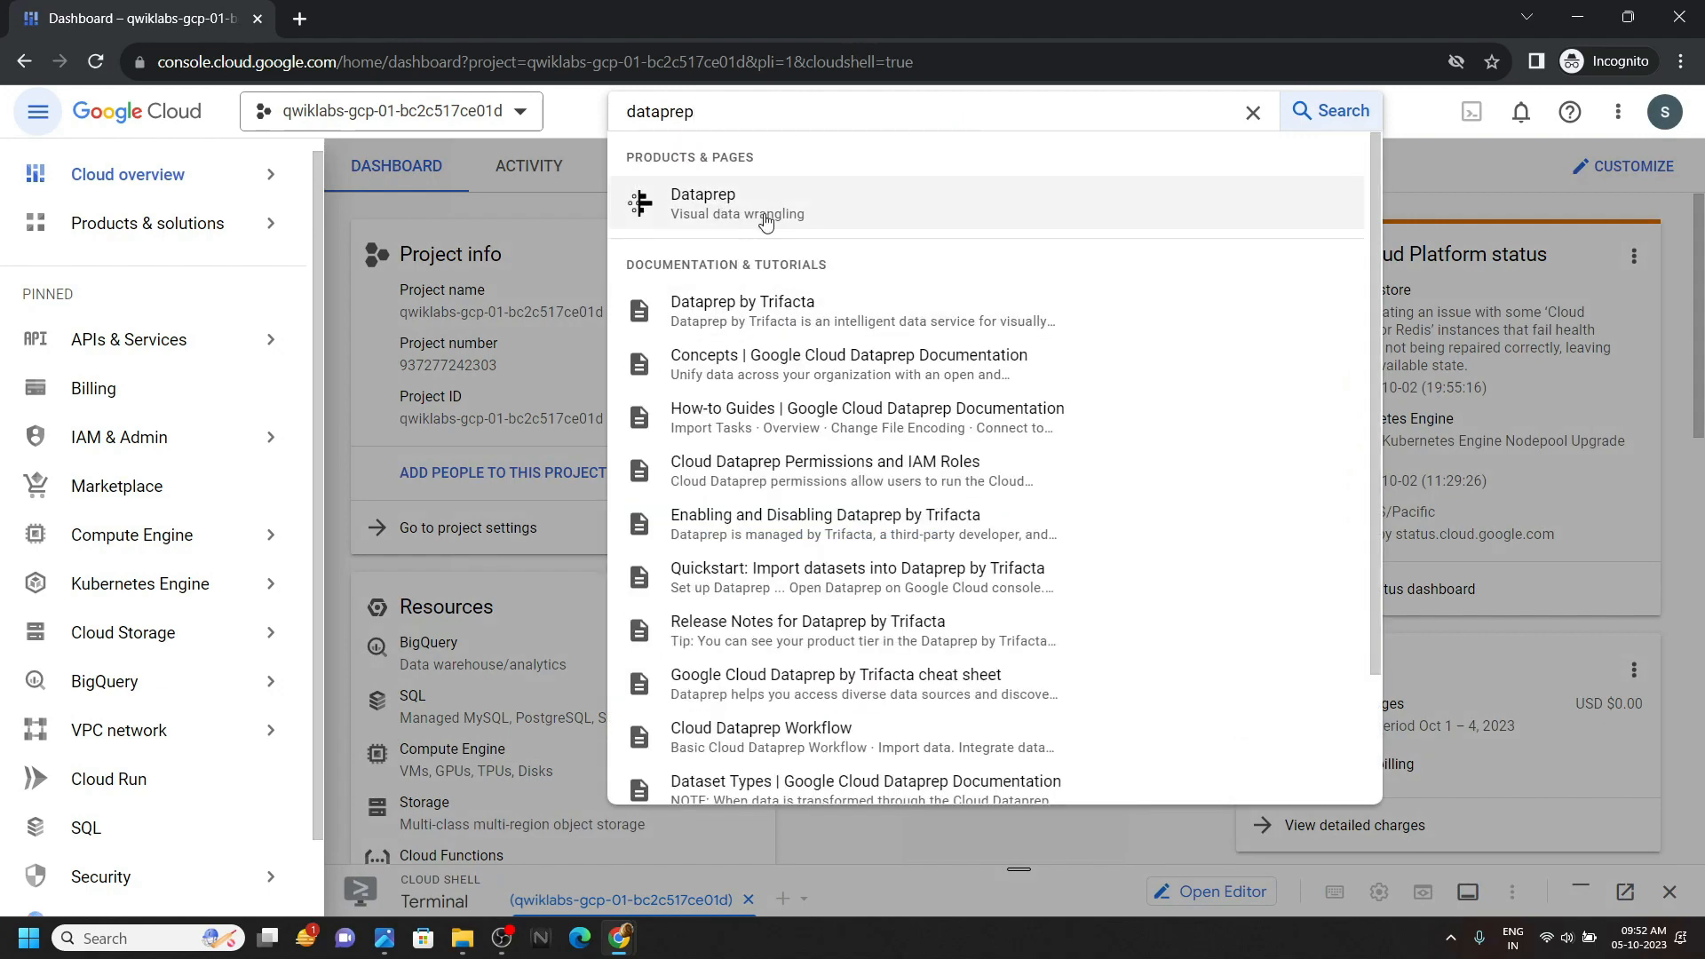
click(703, 202)
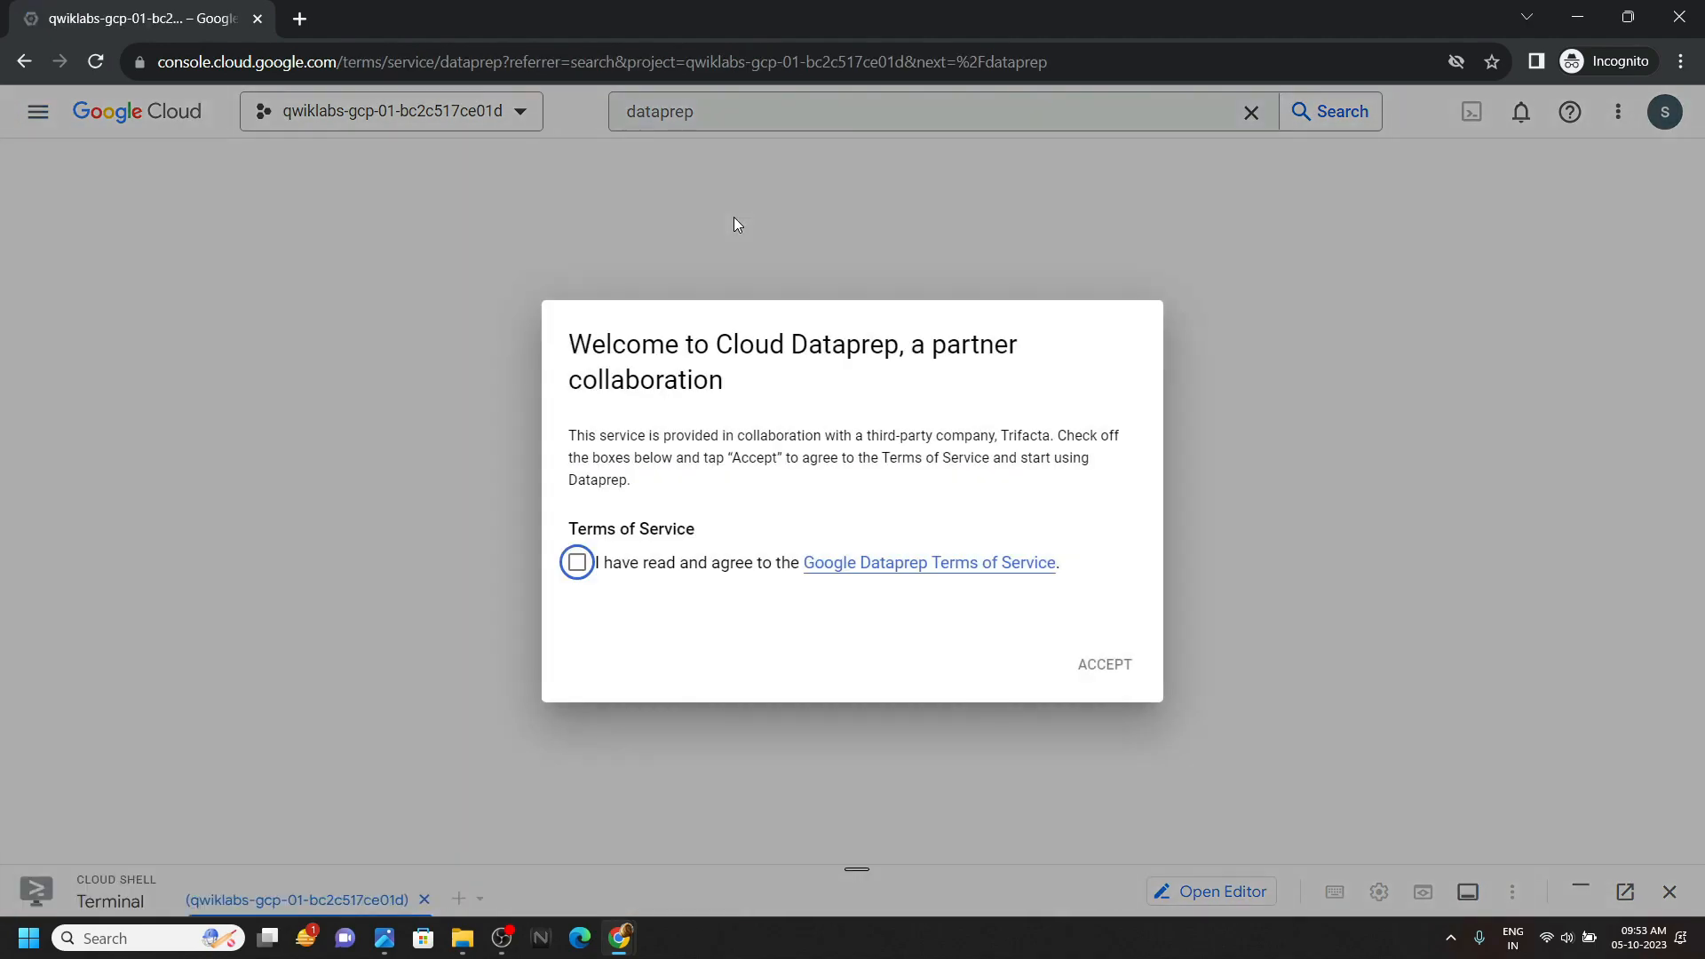
mouse_move(681, 495)
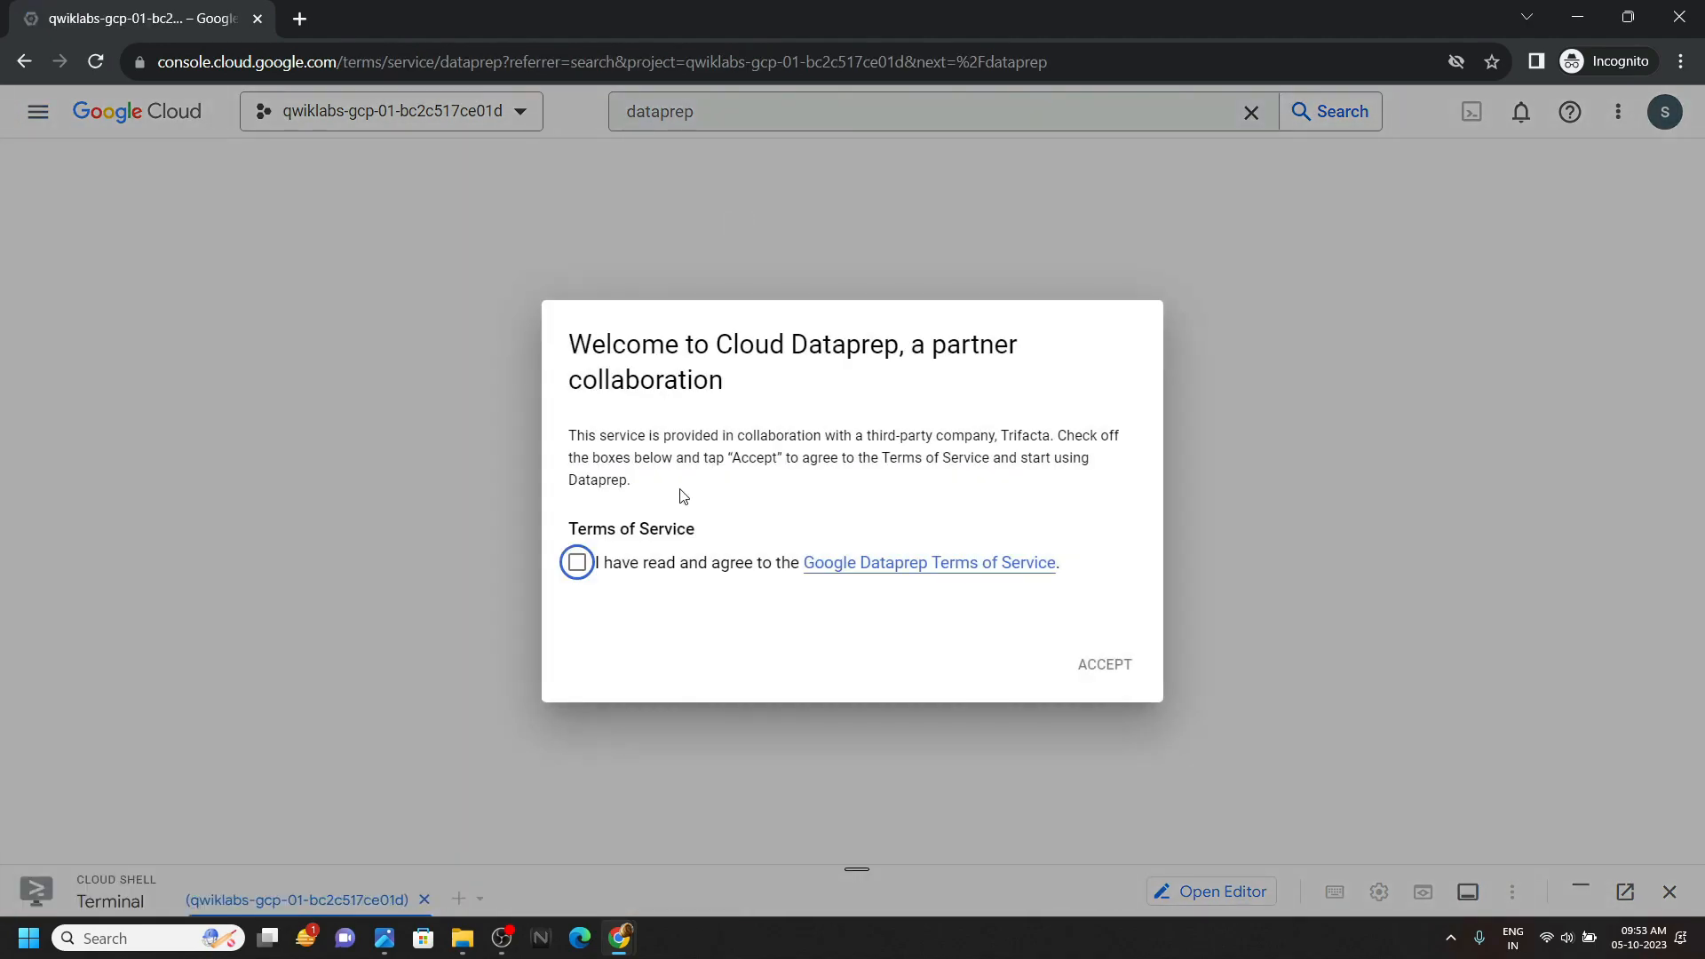
Accept the Google Dataprep Terms of Service and agree to share account information with Trifacta.
click(576, 563)
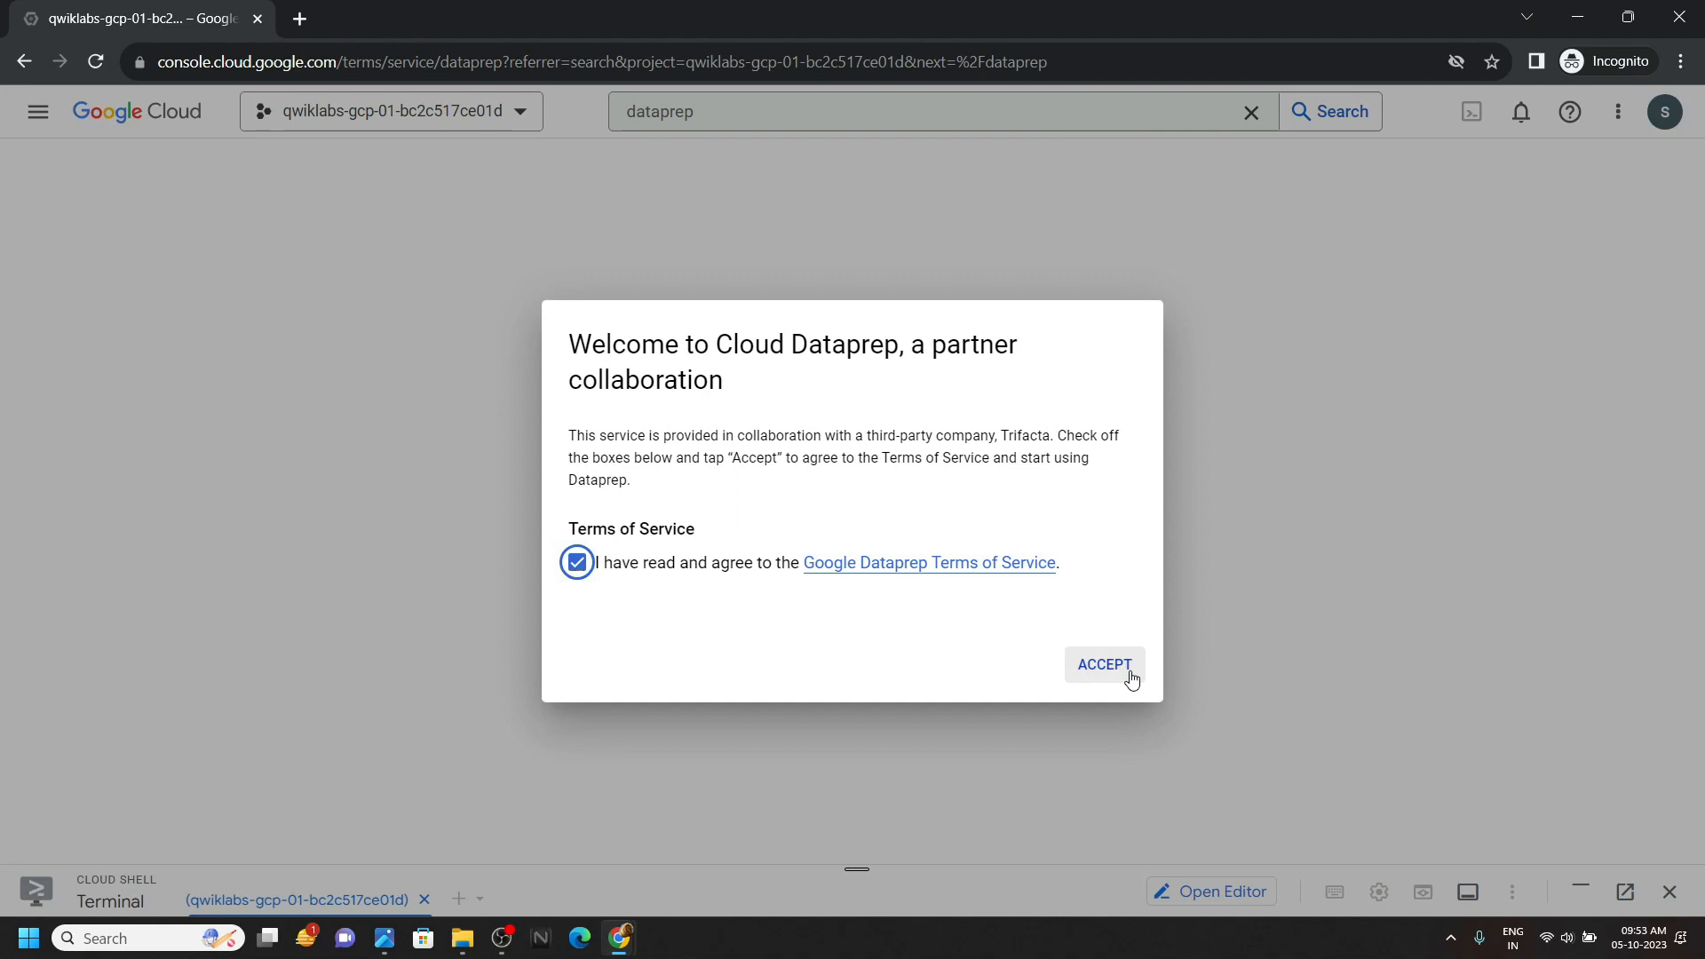
click(1103, 665)
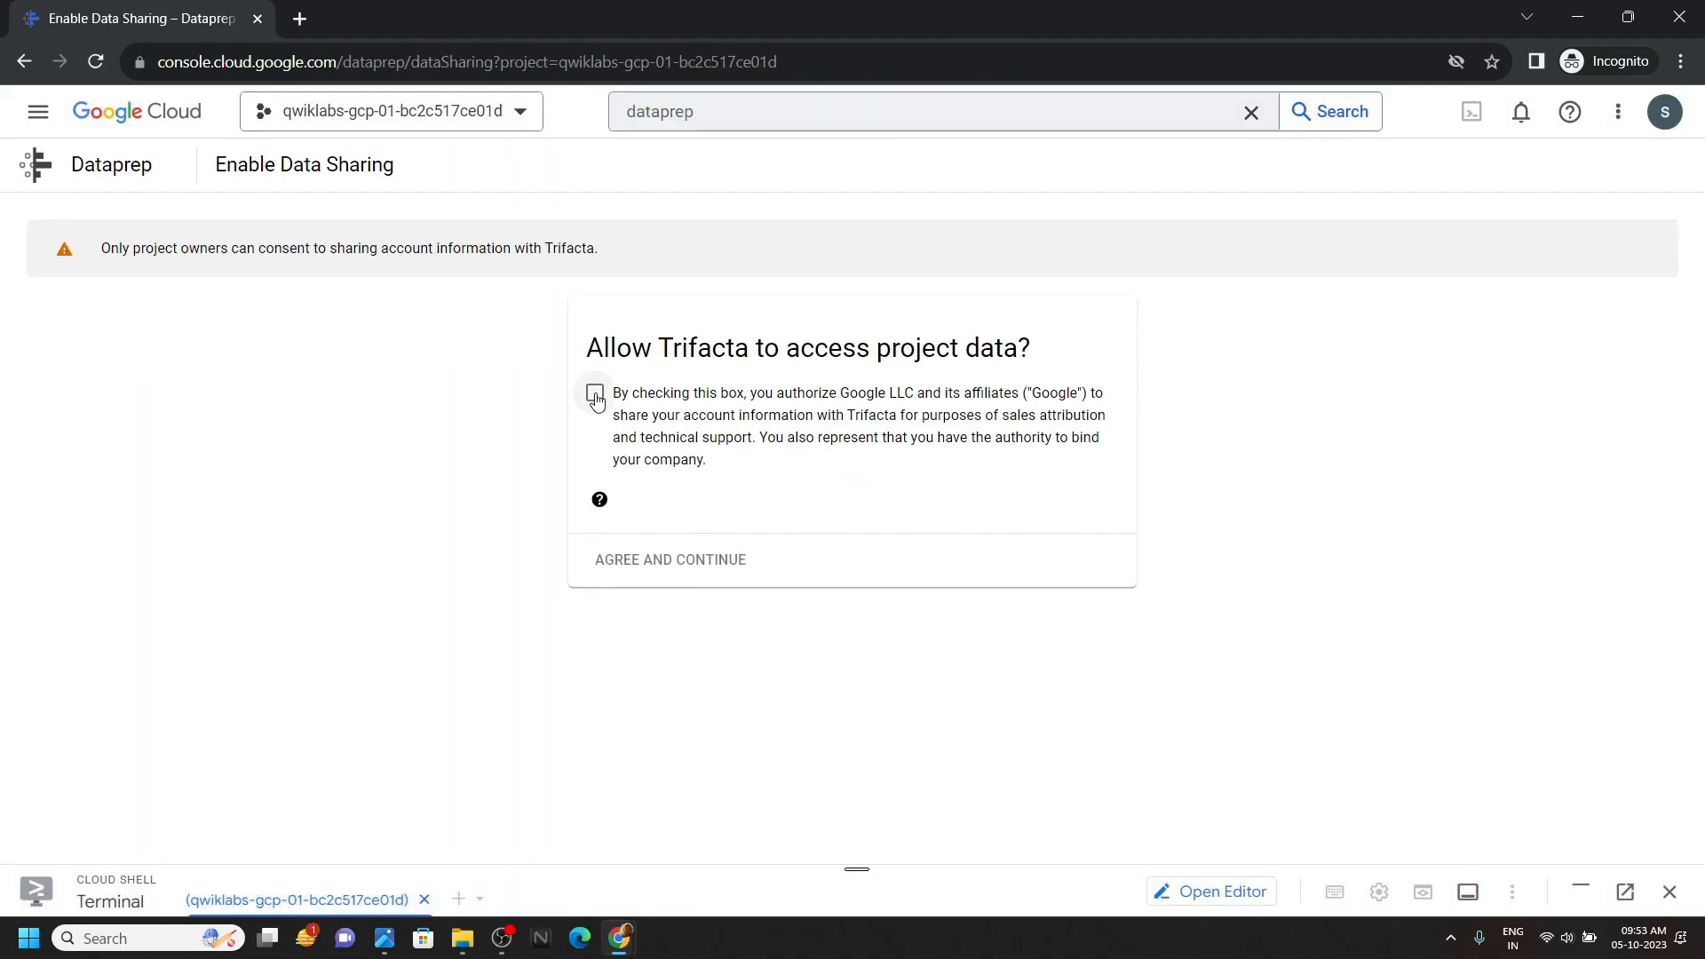
click(595, 393)
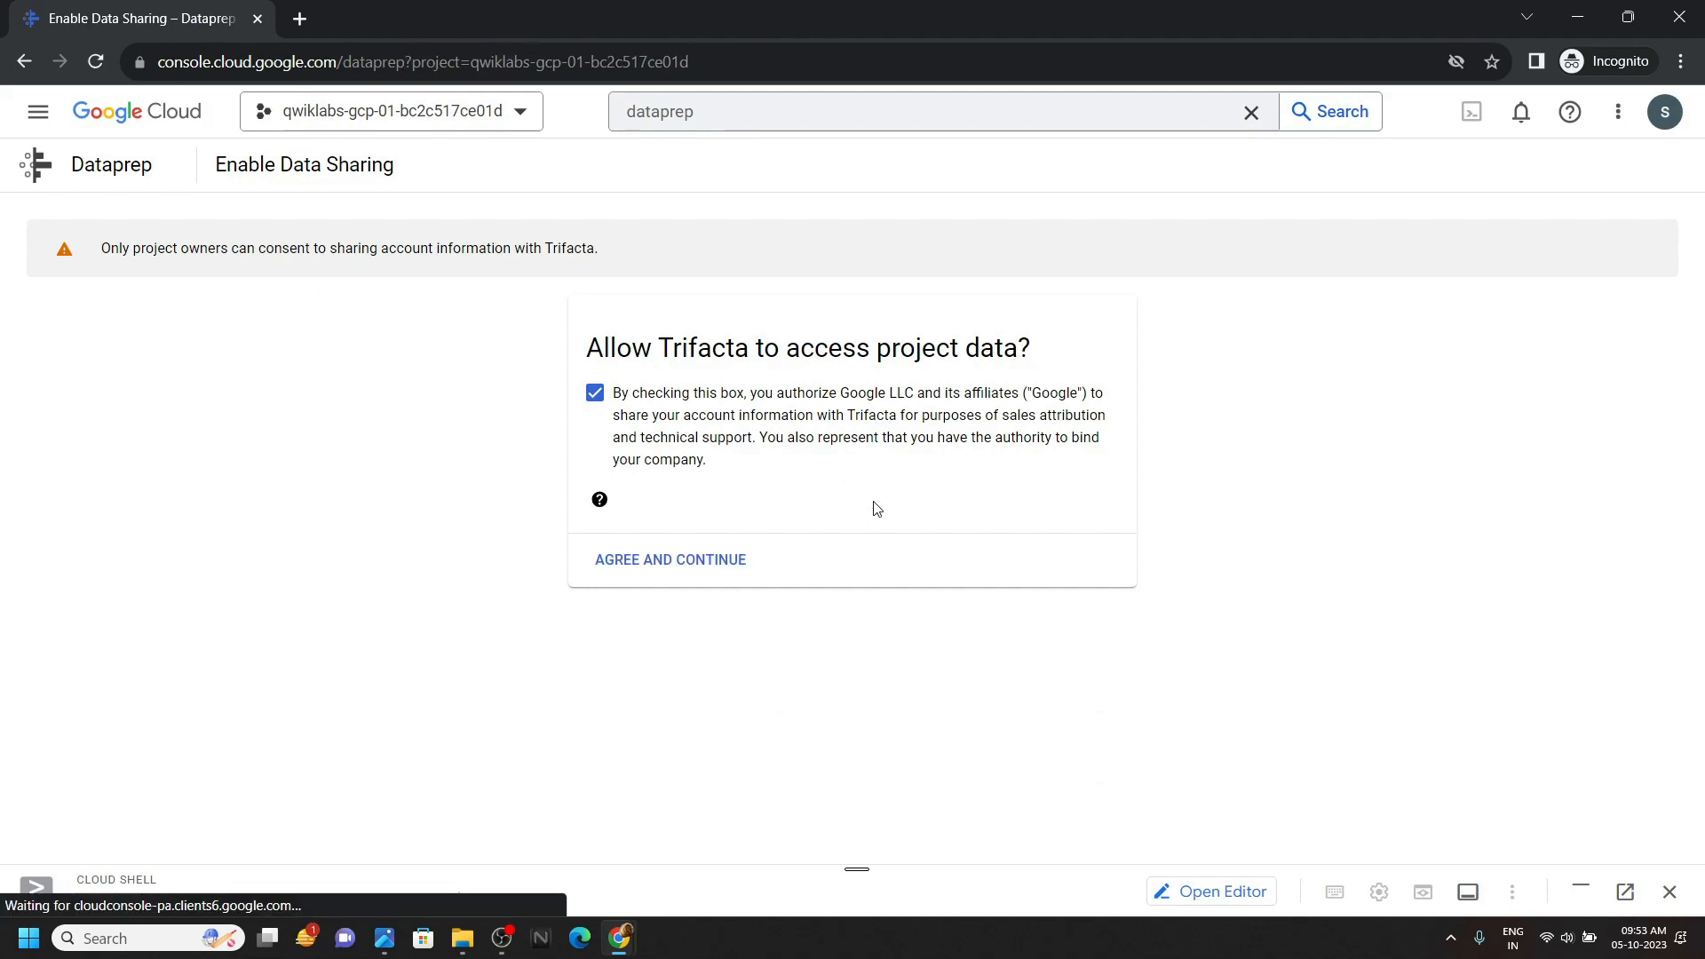
click(669, 559)
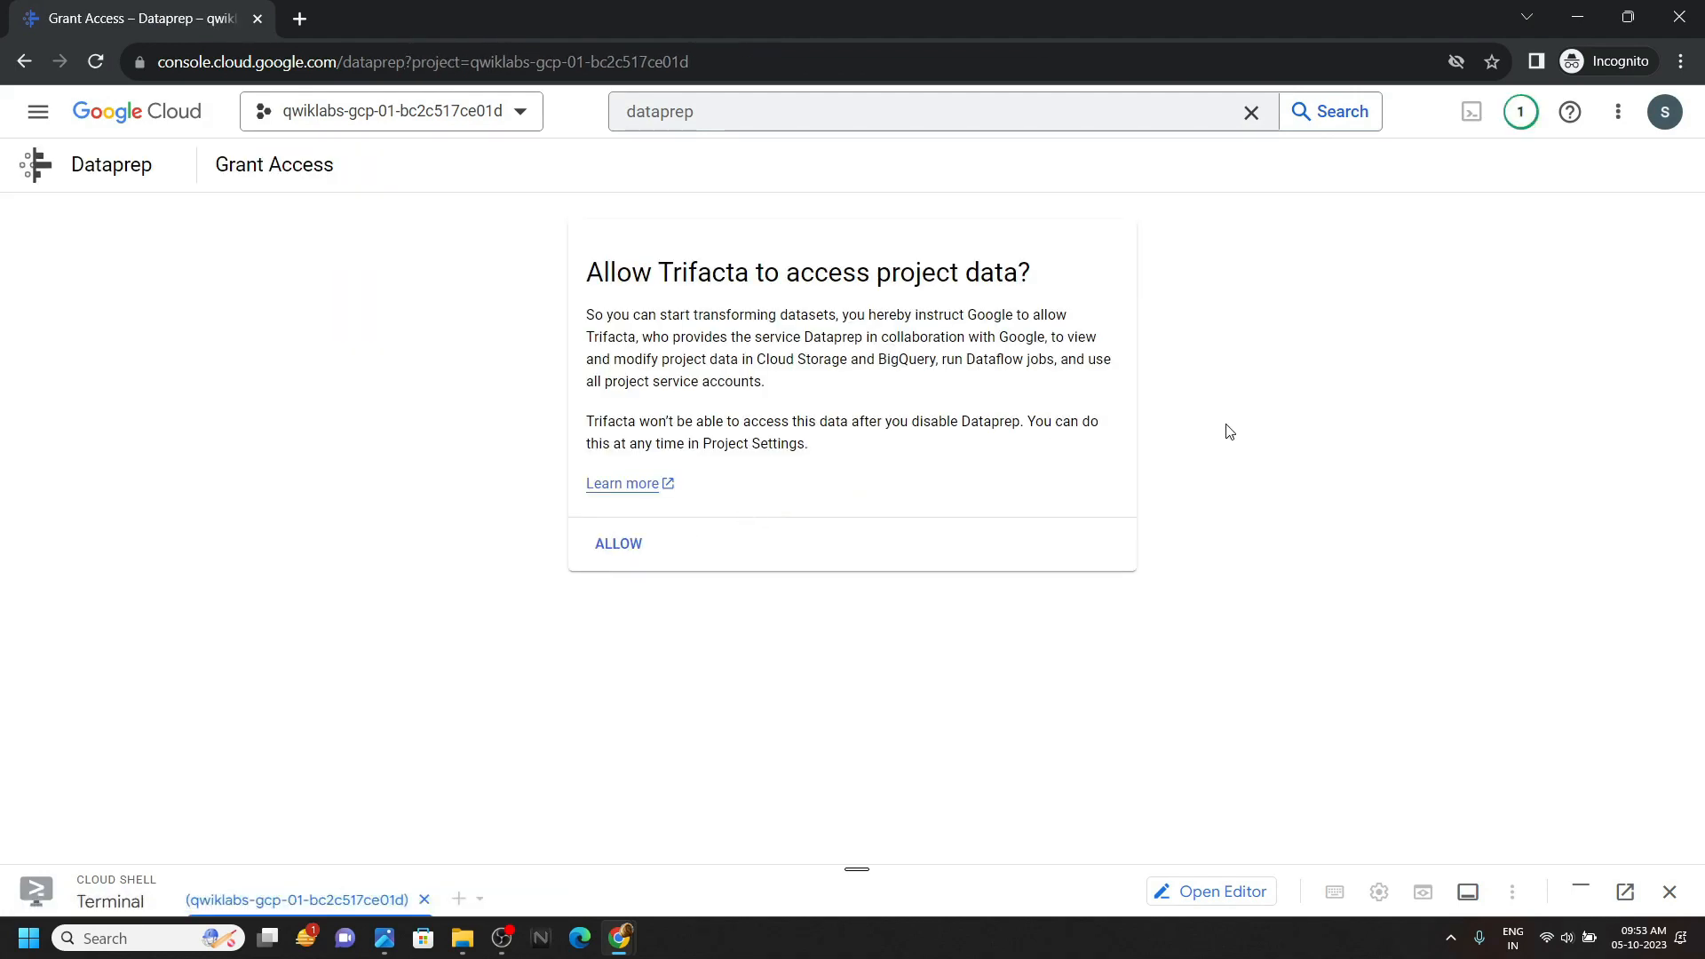
Allow Trifacta access to project data and authorize it with the listed Google account.
click(618, 543)
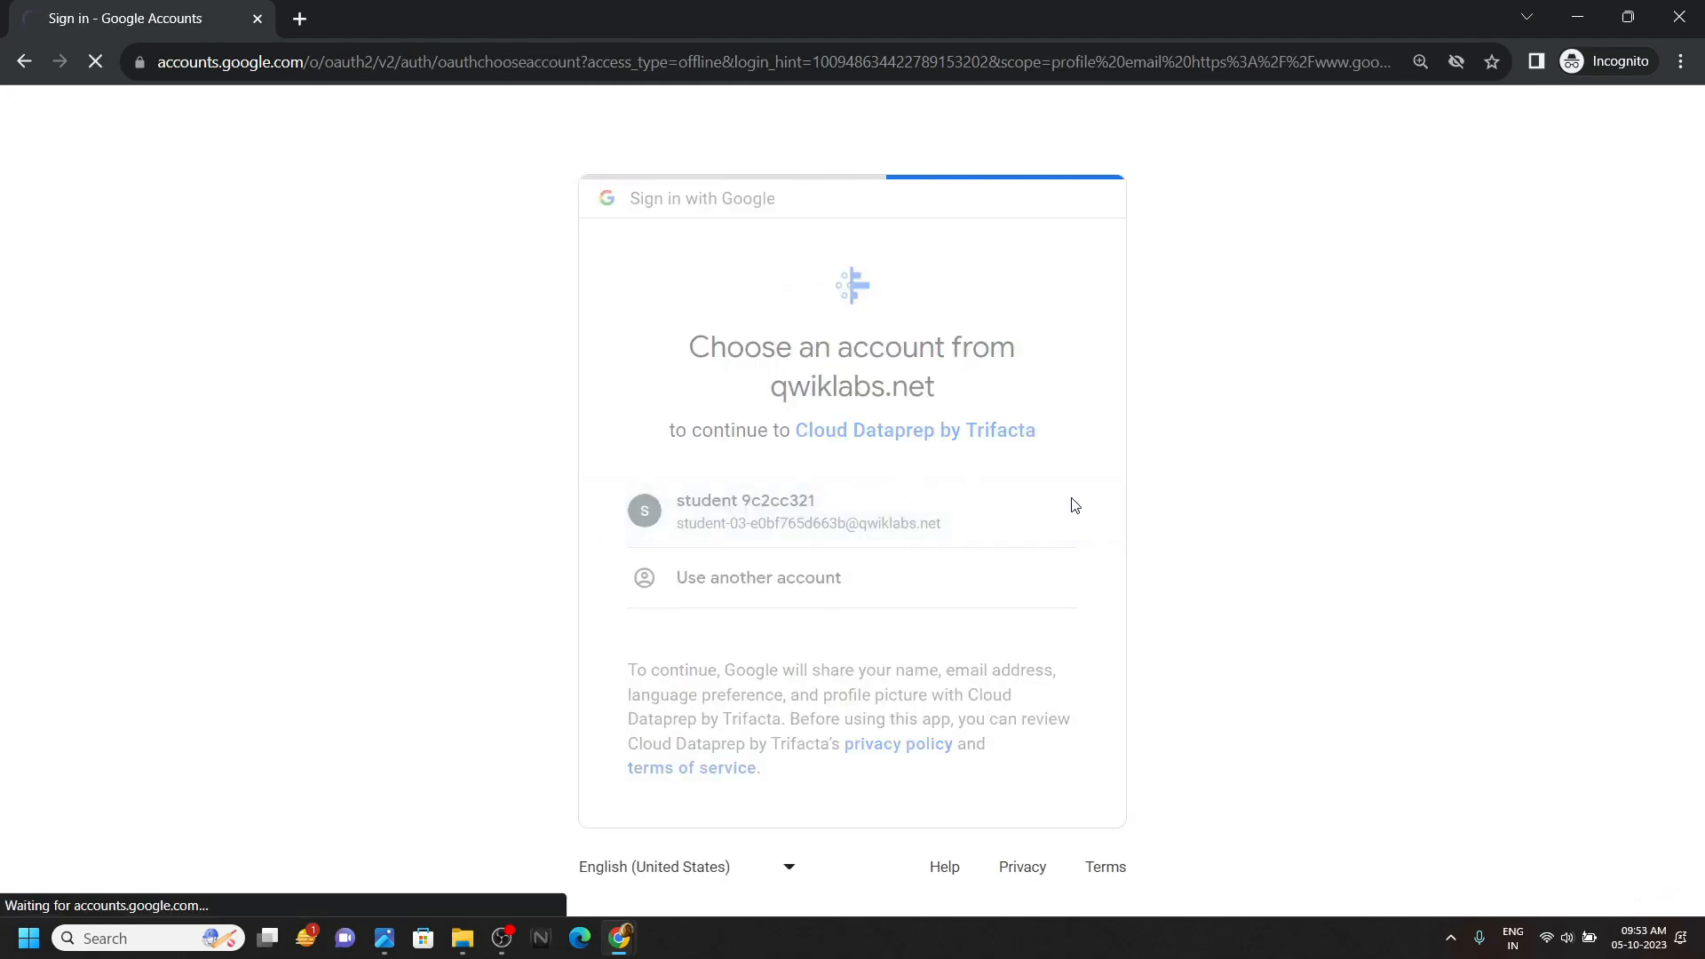
click(744, 512)
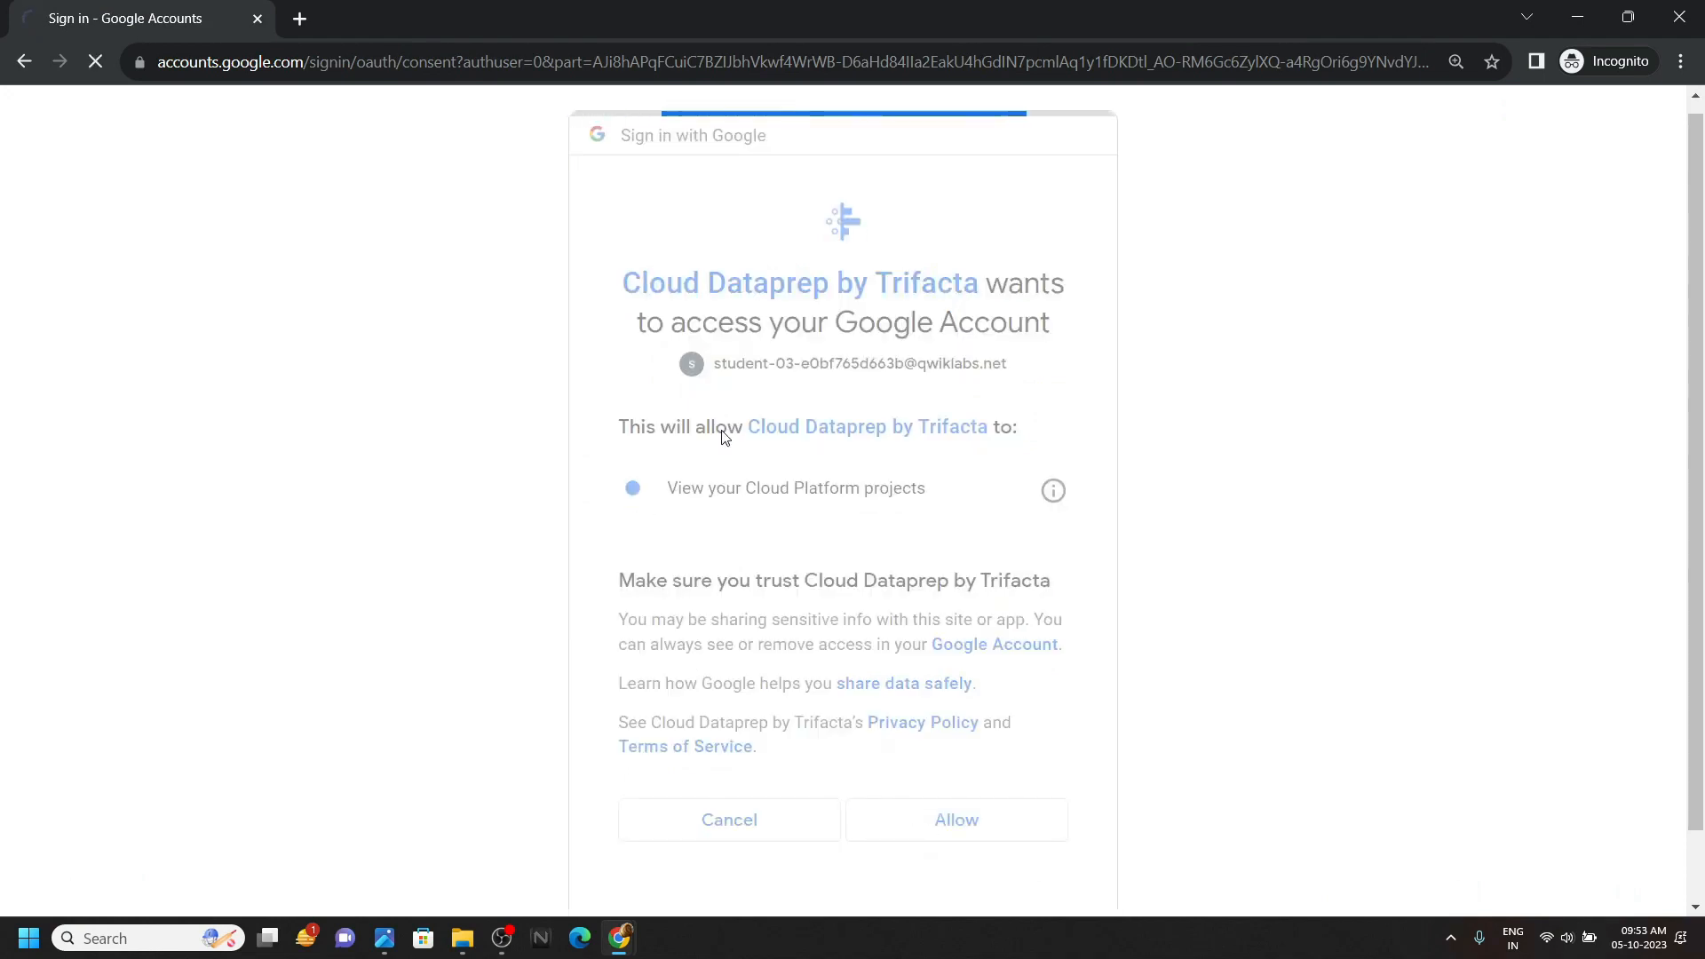
click(954, 821)
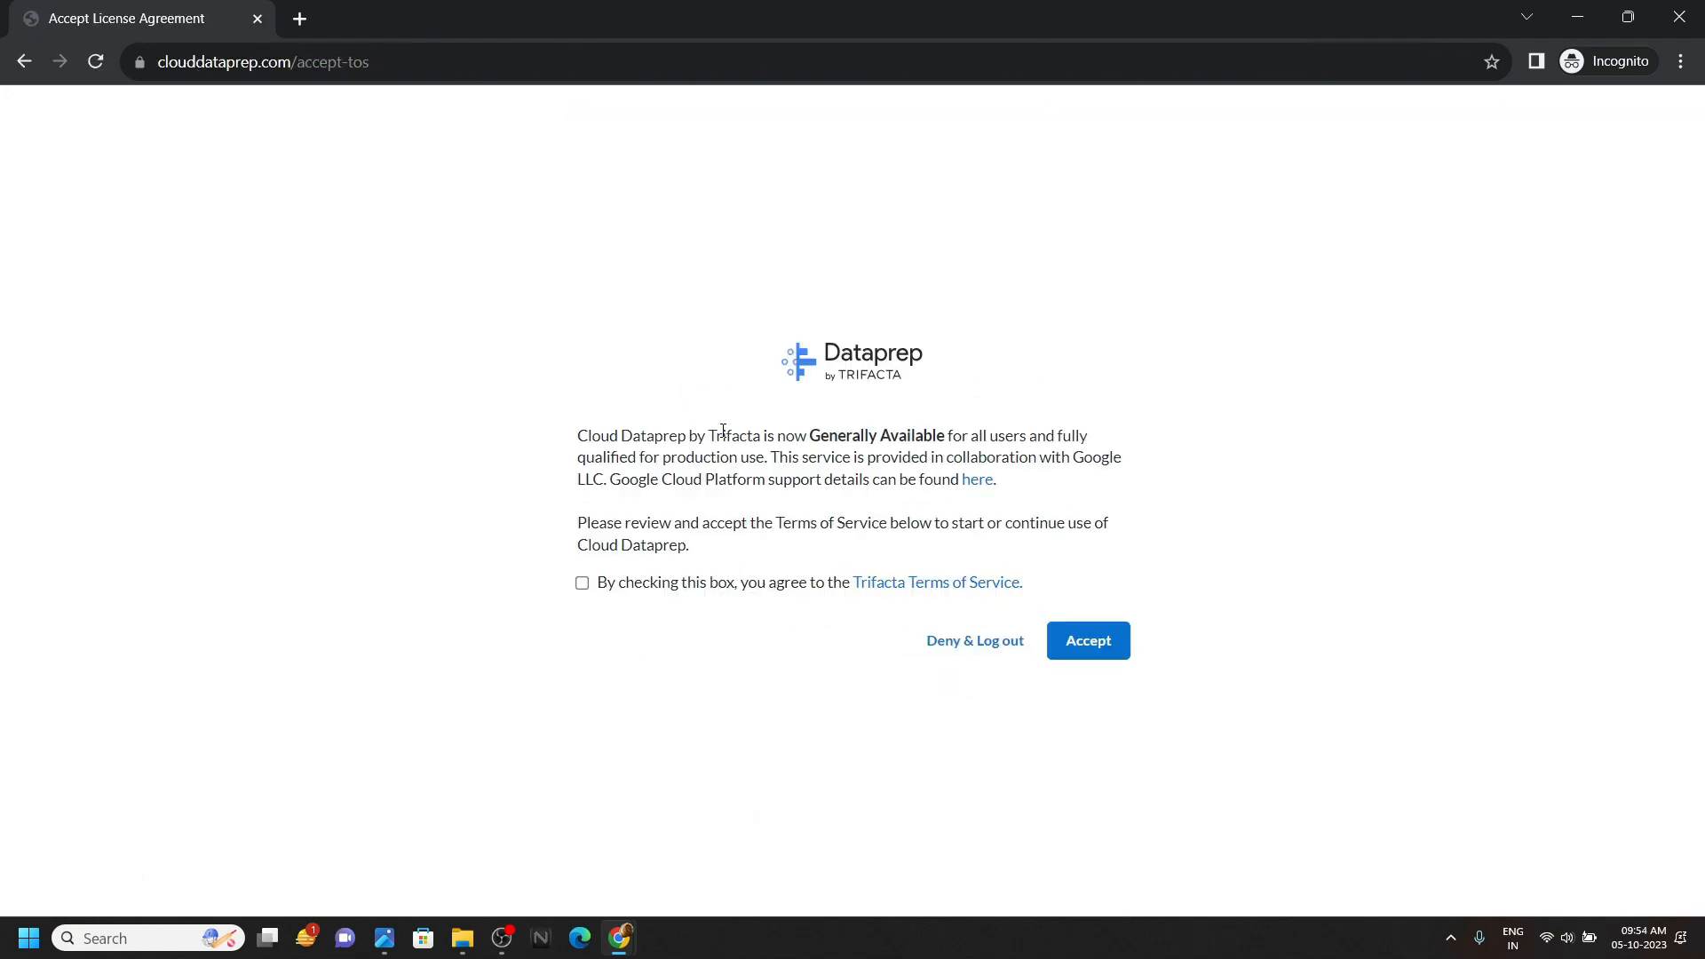
Accept the Trifacta license agreement and complete first-time setup with the default storage location.
click(1087, 641)
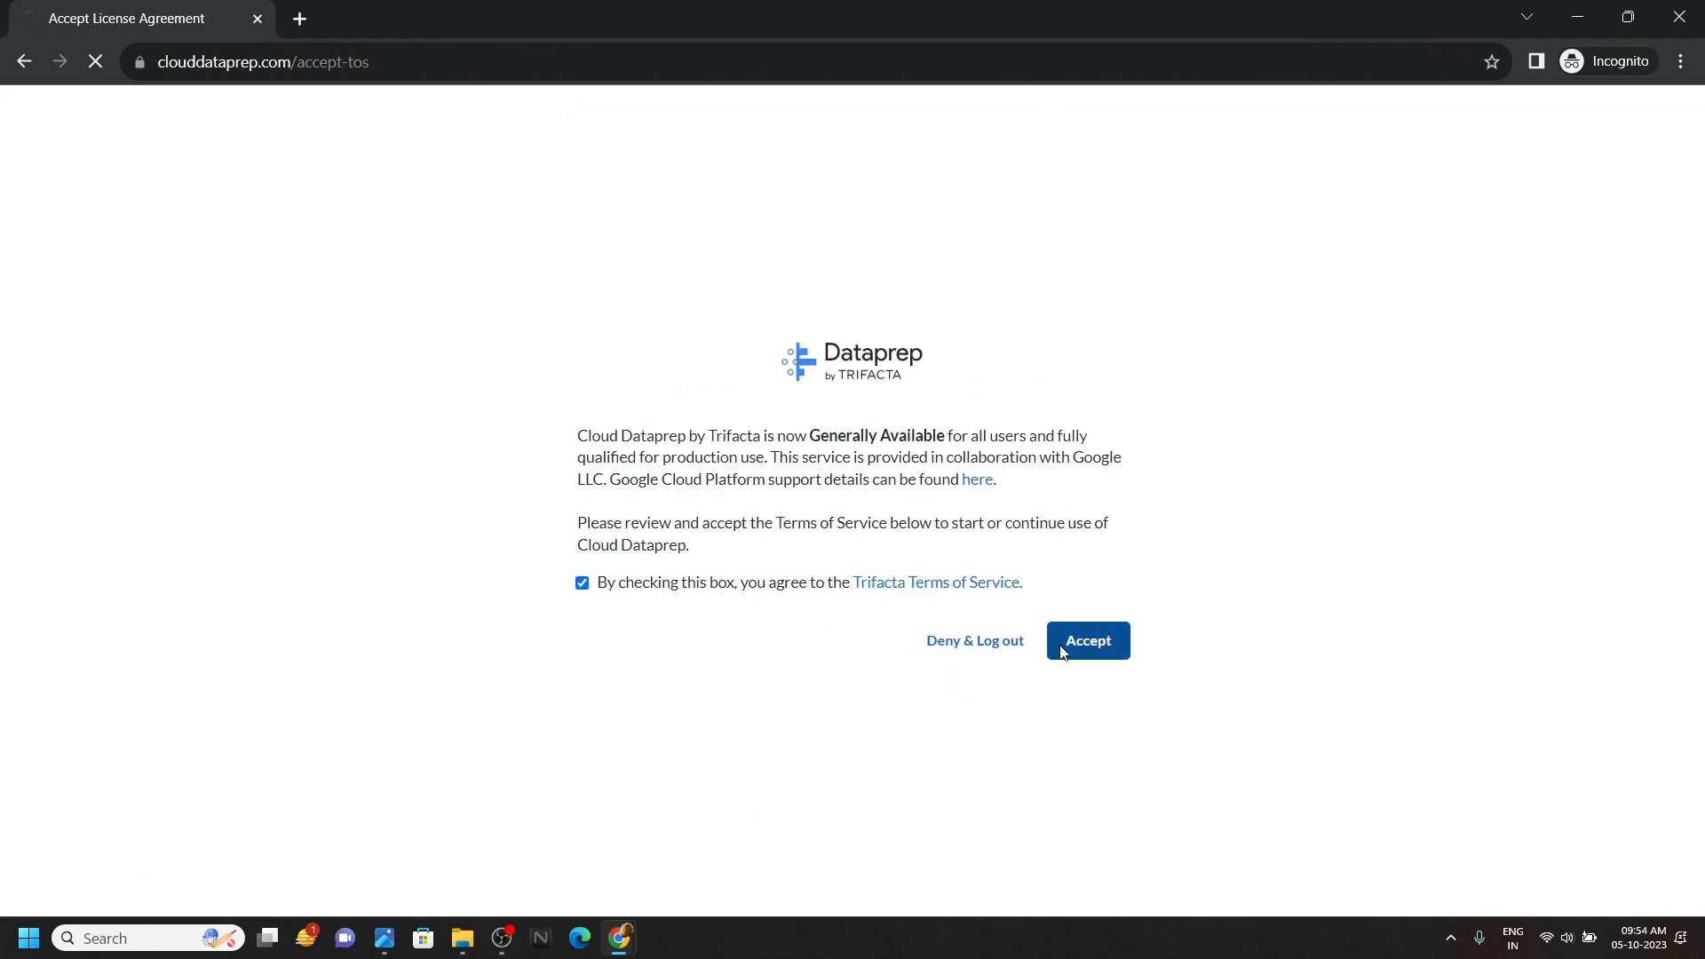
click(1087, 639)
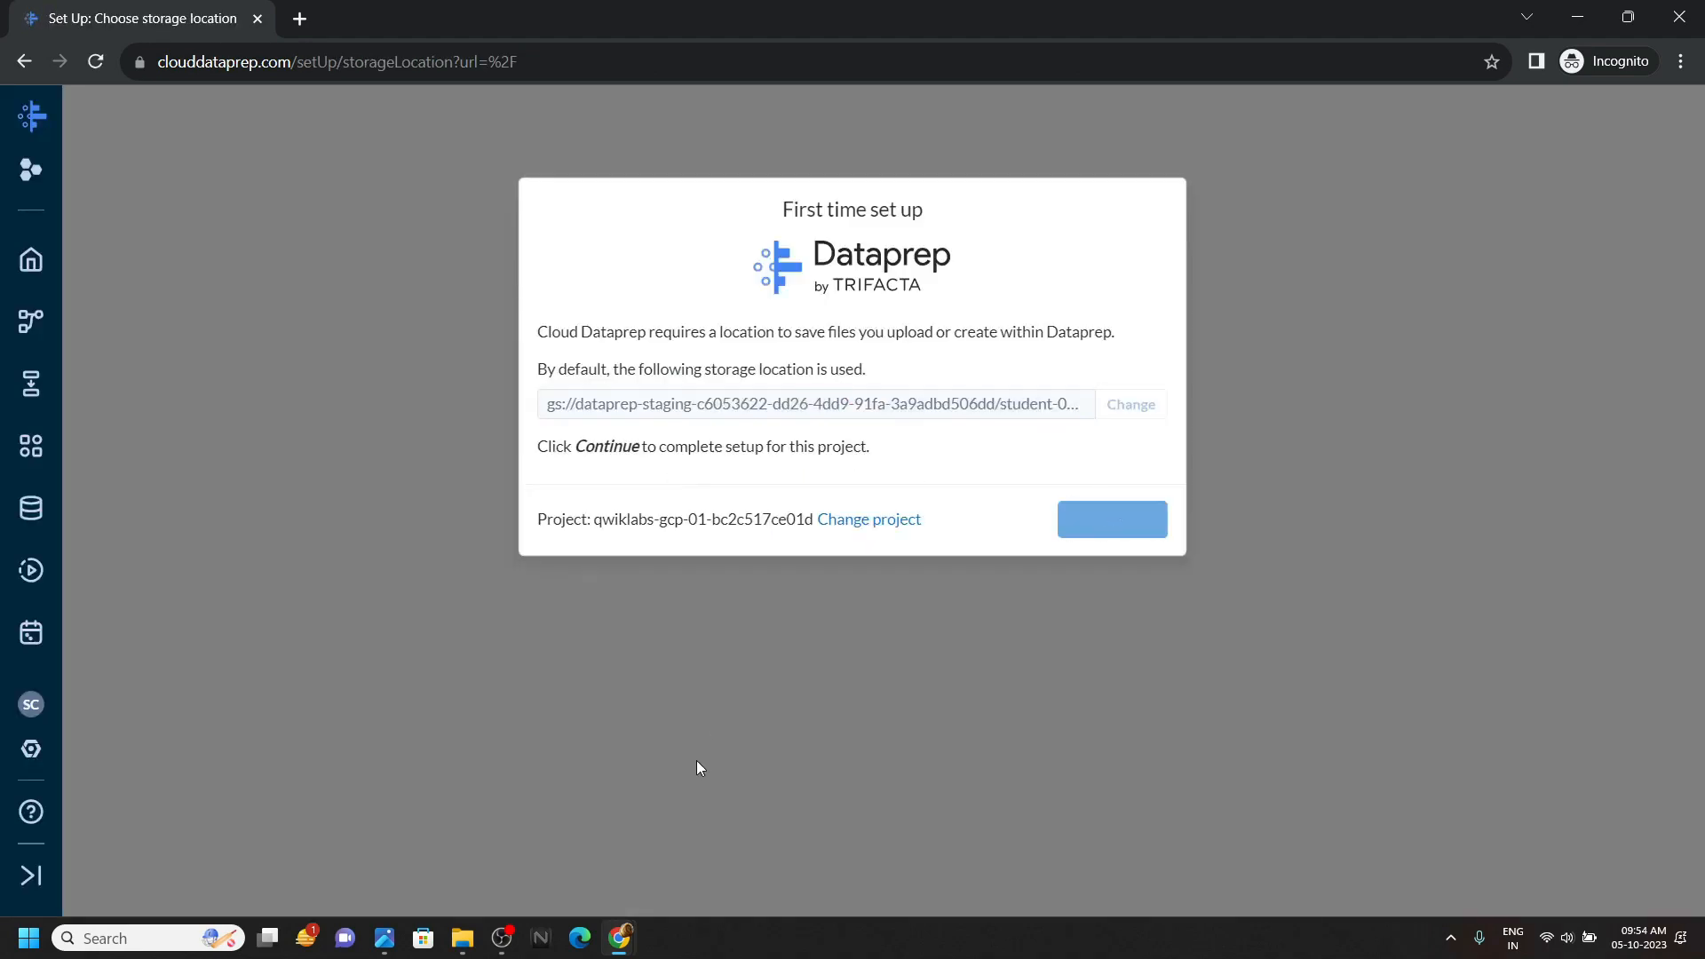
click(1112, 518)
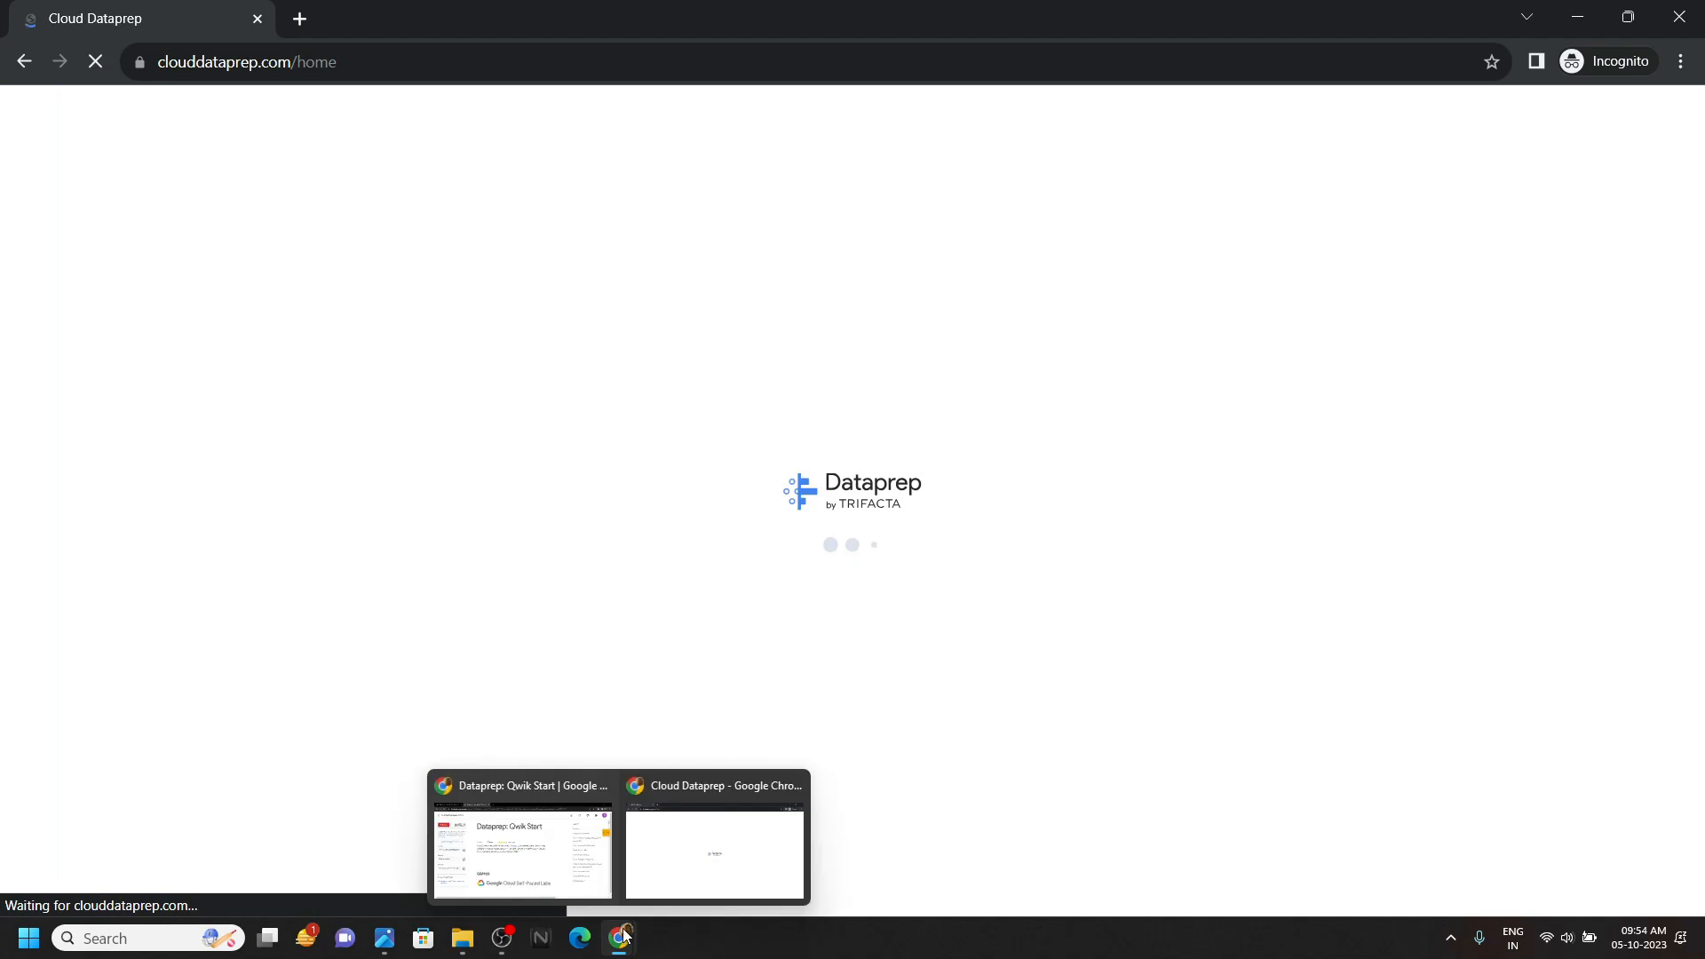